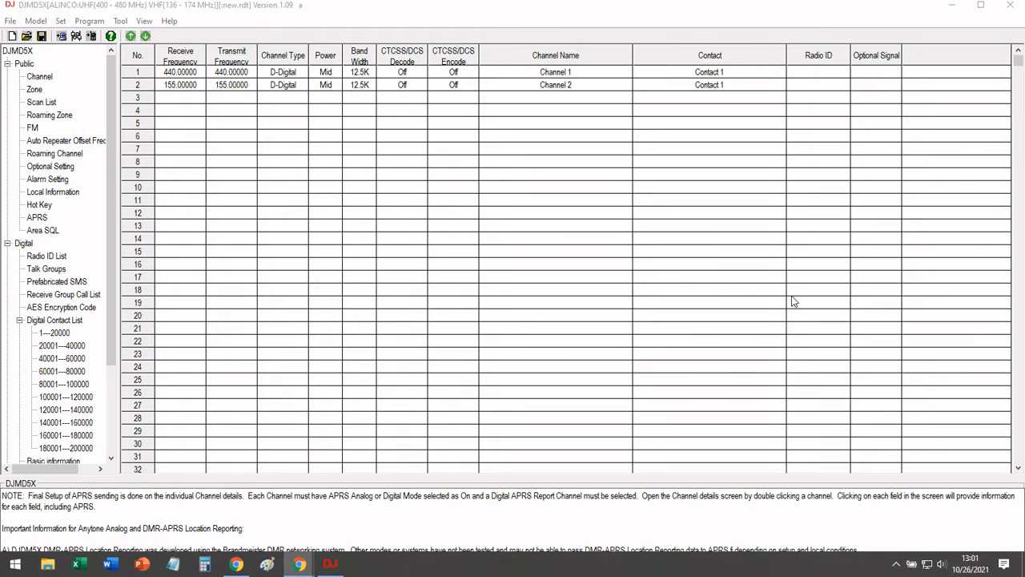
{"action": "mouse_move", "coordinate": [794, 273]}
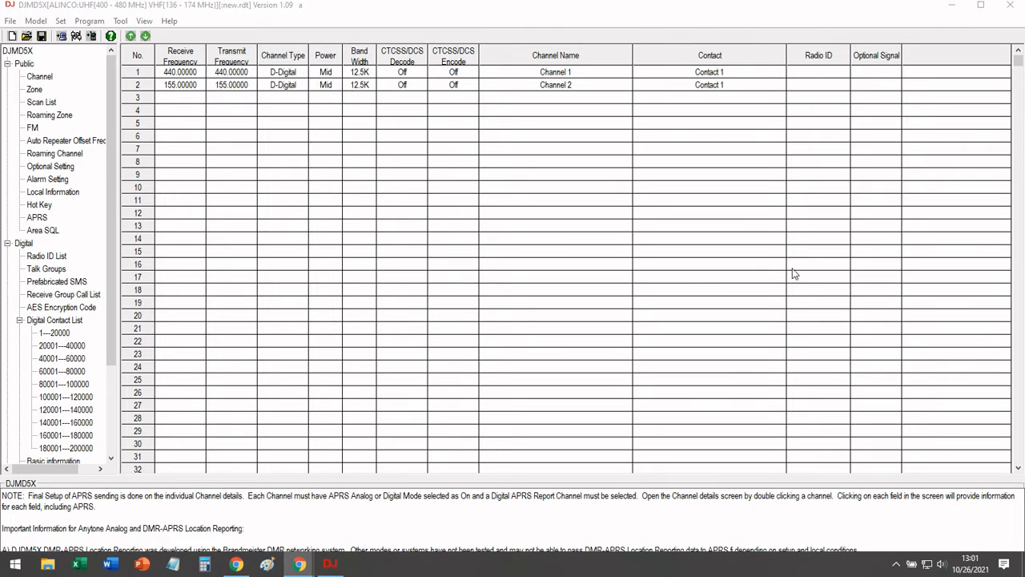
{"action": "mouse_move", "coordinate": [79, 18]}
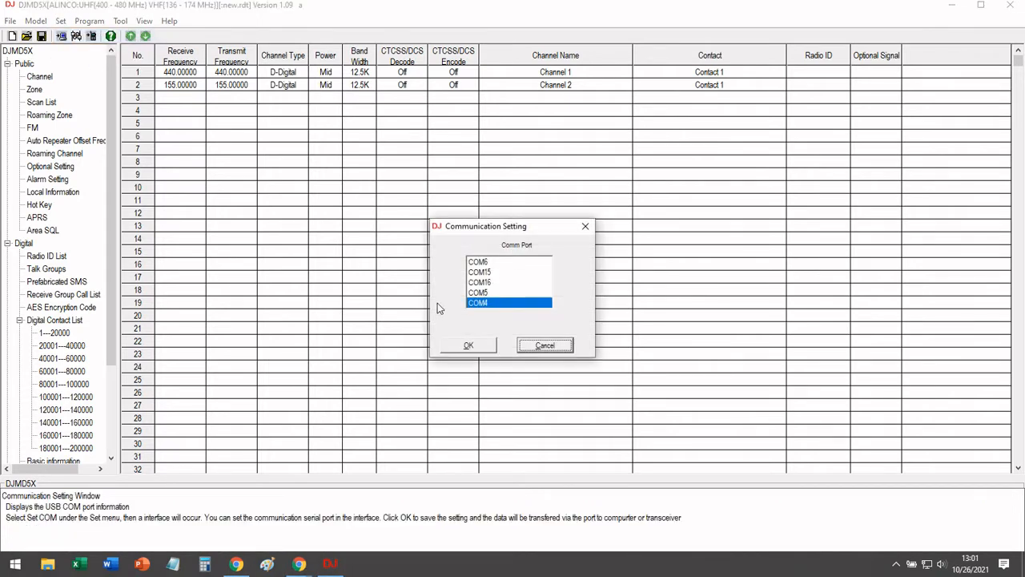
- Read the radio's codeplug over COM4 with Other Data, loading 22 channels
{"action": "left_click", "coordinate": [121, 21]}
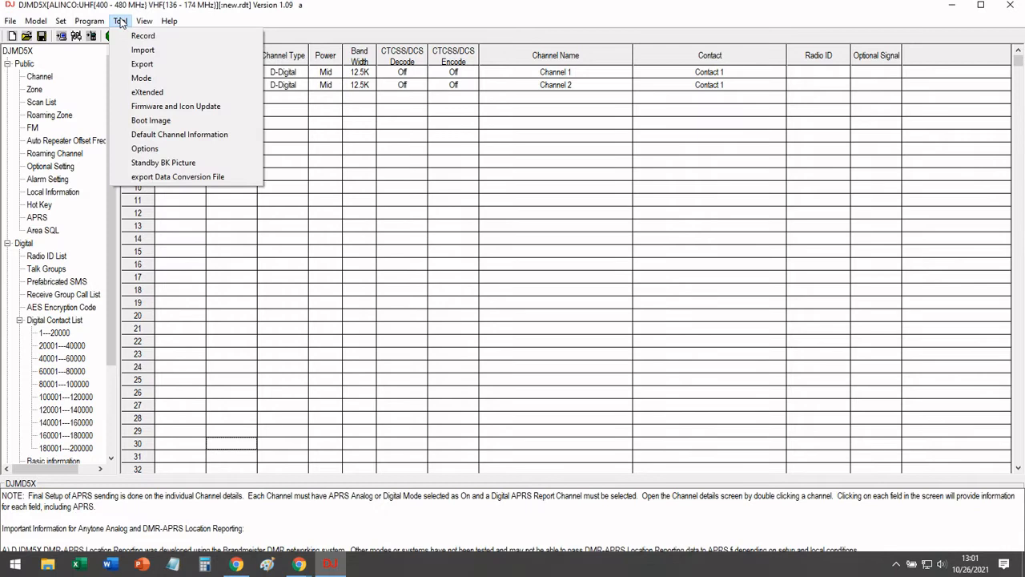
{"action": "left_click", "coordinate": [152, 35]}
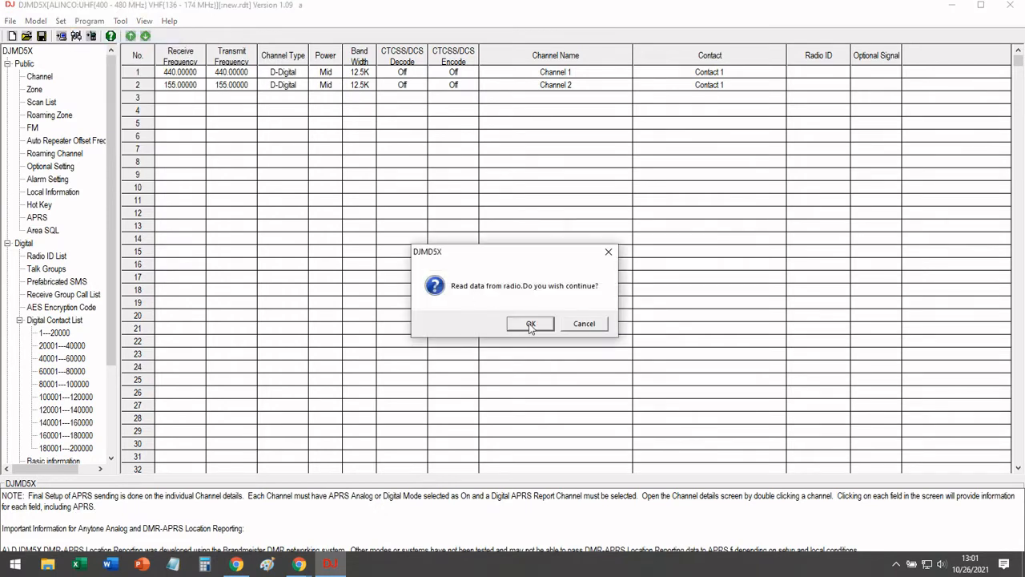
{"action": "left_click", "coordinate": [529, 324]}
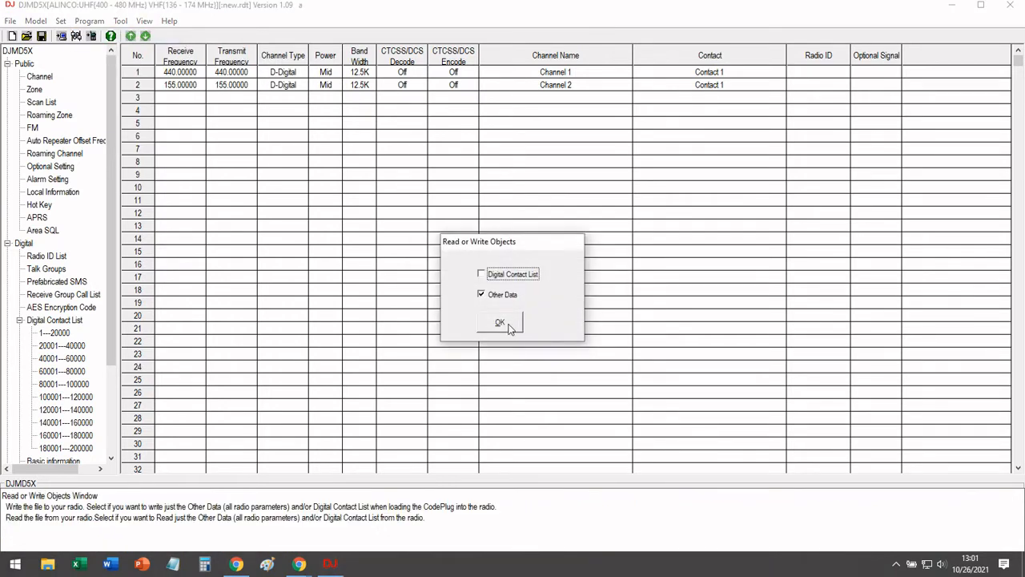
{"action": "left_click", "coordinate": [499, 322]}
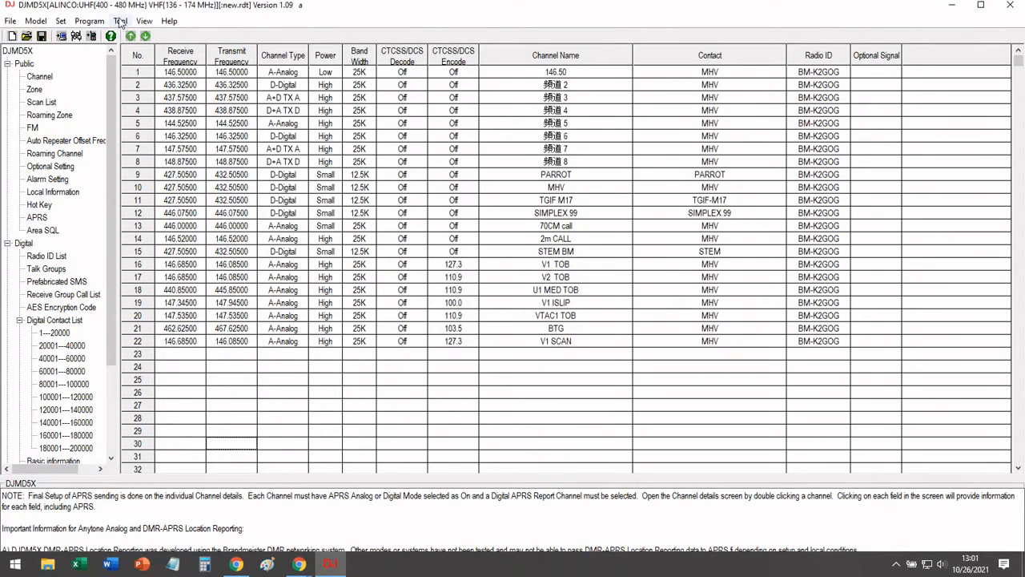
- Confirm GPS and APRS are enabled in the Tool > Options annex functions
{"action": "left_click", "coordinate": [118, 21]}
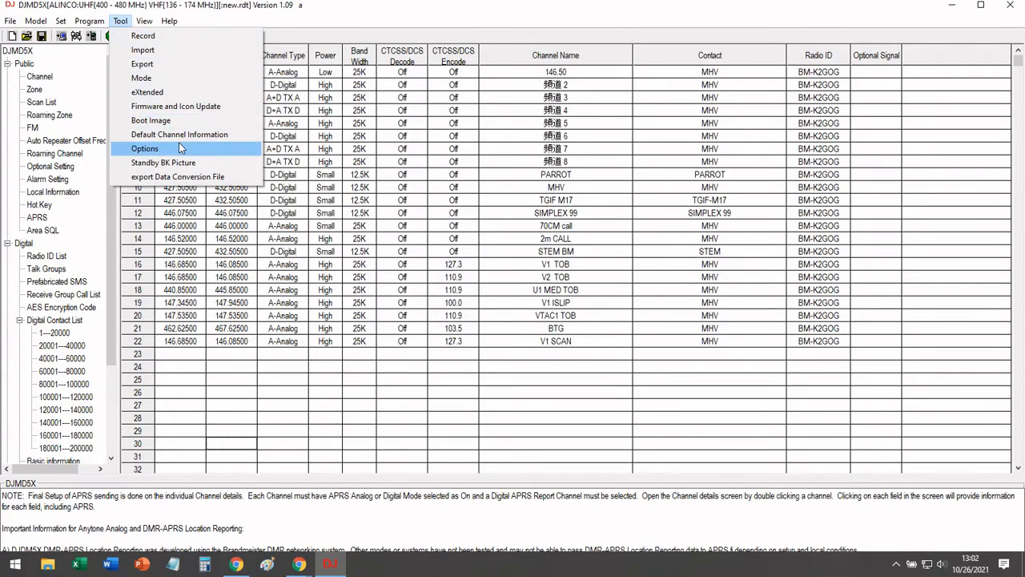
{"action": "left_click", "coordinate": [144, 148]}
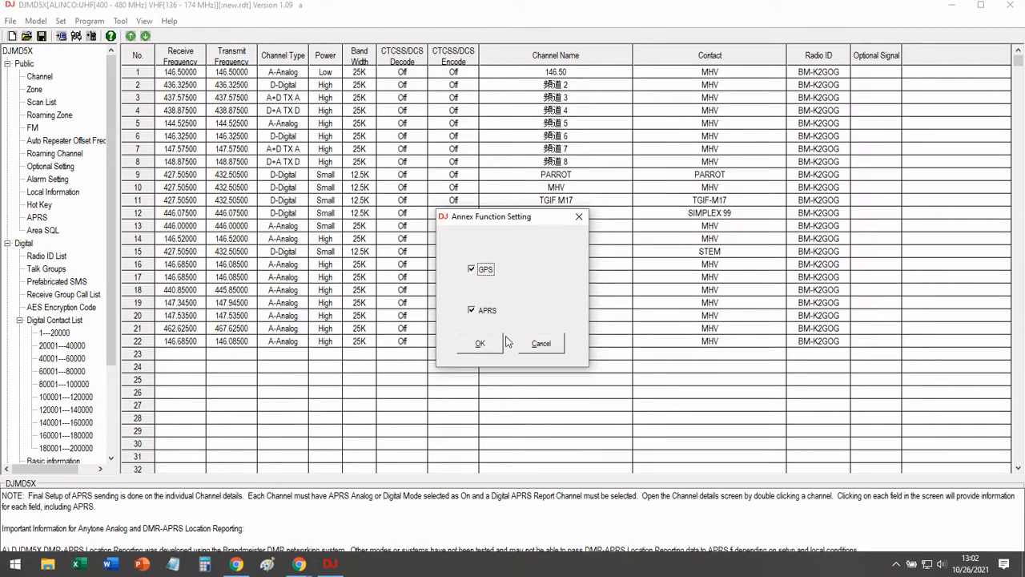
{"action": "left_click", "coordinate": [479, 343]}
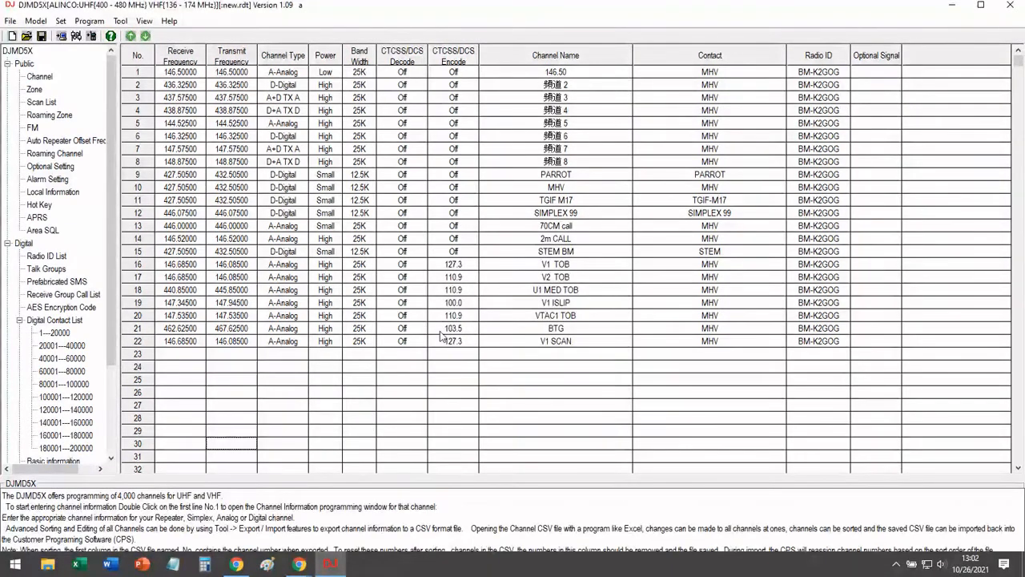
- Keep GPS Mode set to GPS in the GPS/Ranging optional settings and save
{"action": "left_click", "coordinate": [53, 164]}
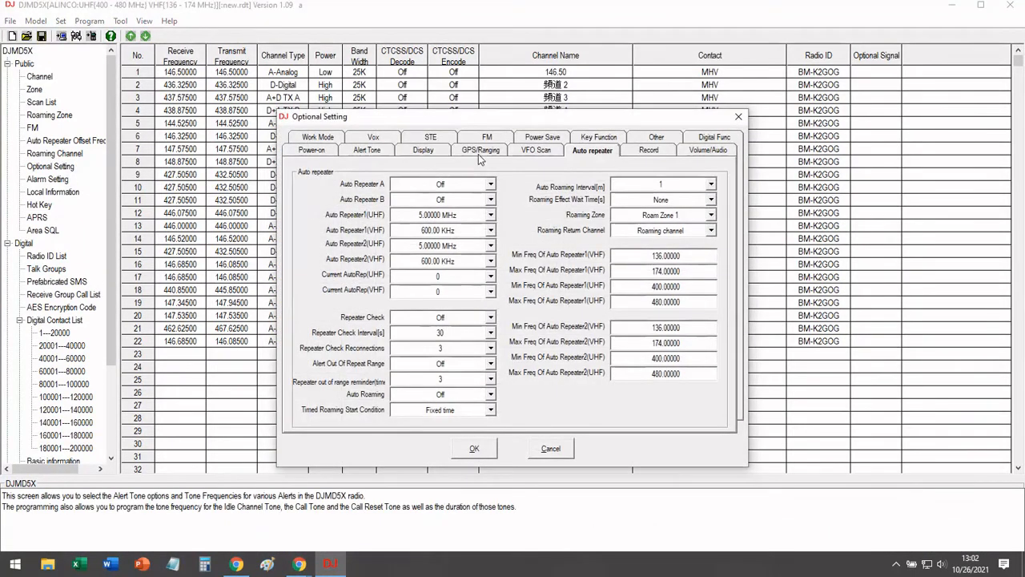
{"action": "left_click", "coordinate": [481, 149]}
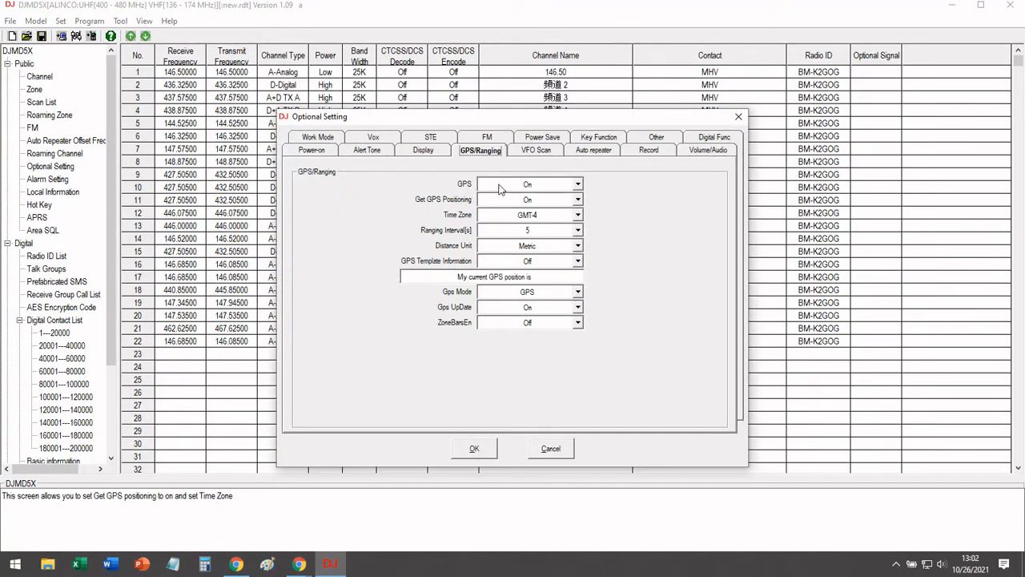
{"action": "mouse_move", "coordinate": [445, 213]}
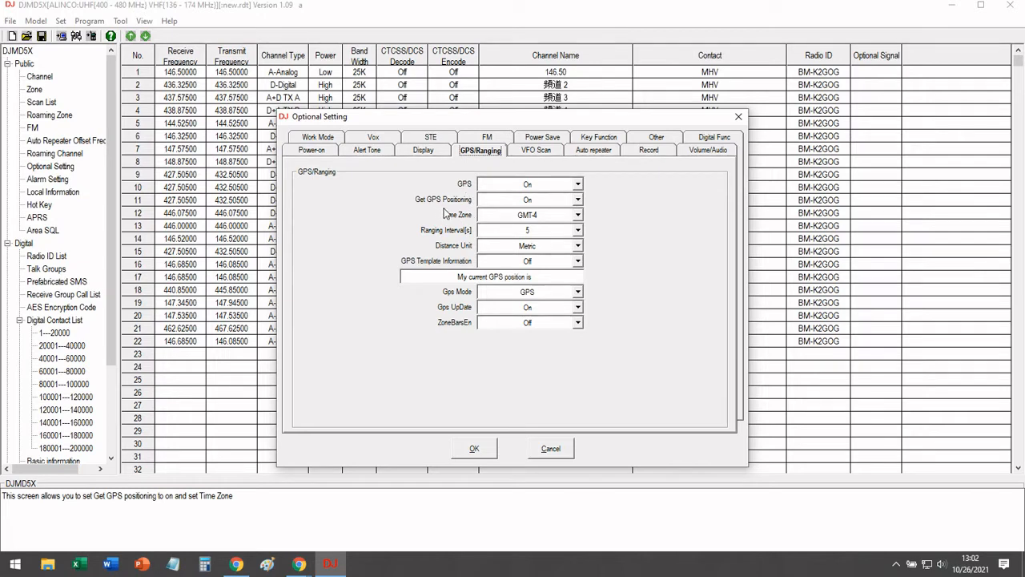
{"action": "mouse_move", "coordinate": [500, 264]}
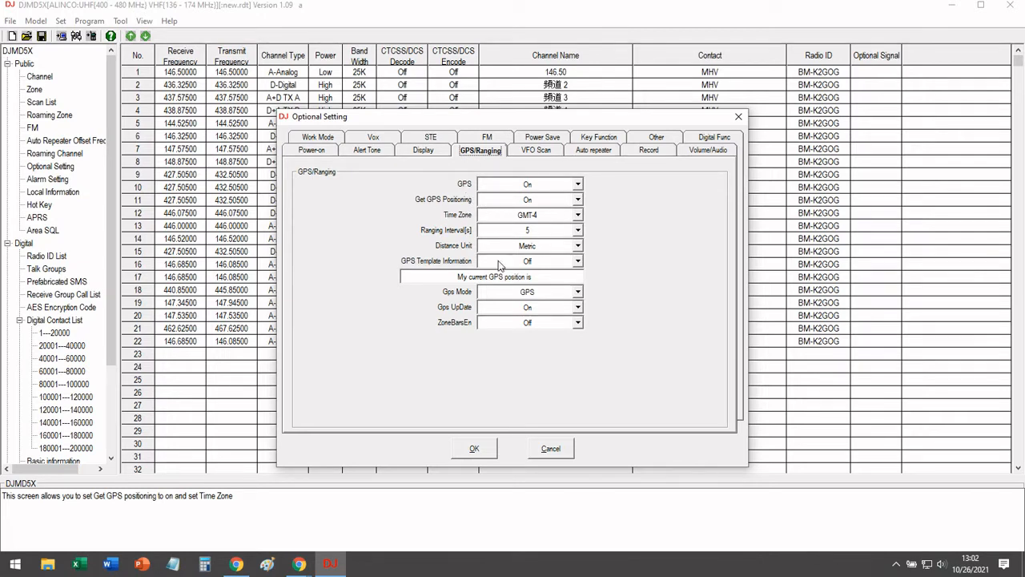
{"action": "mouse_move", "coordinate": [568, 223]}
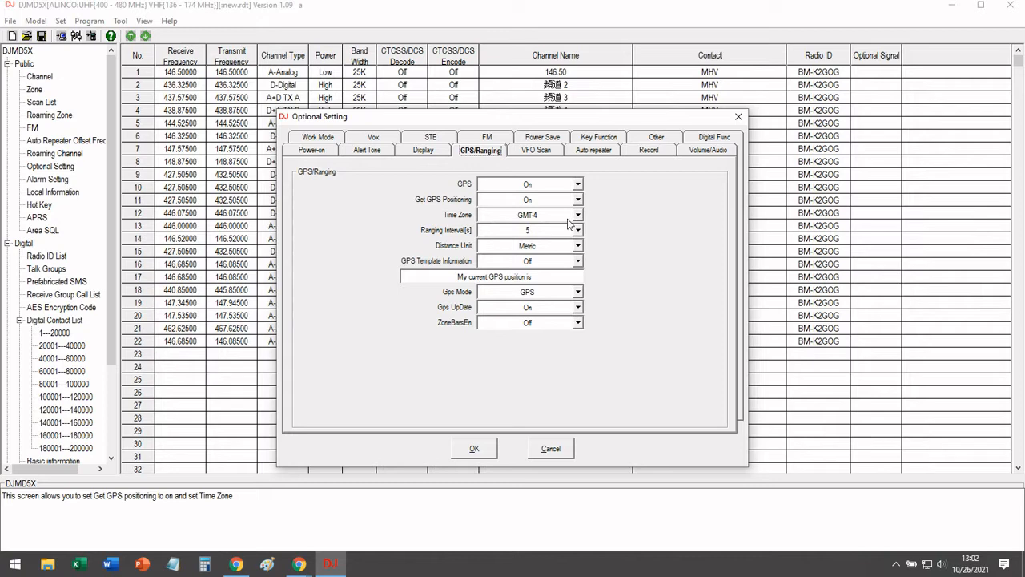
{"action": "mouse_move", "coordinate": [599, 296]}
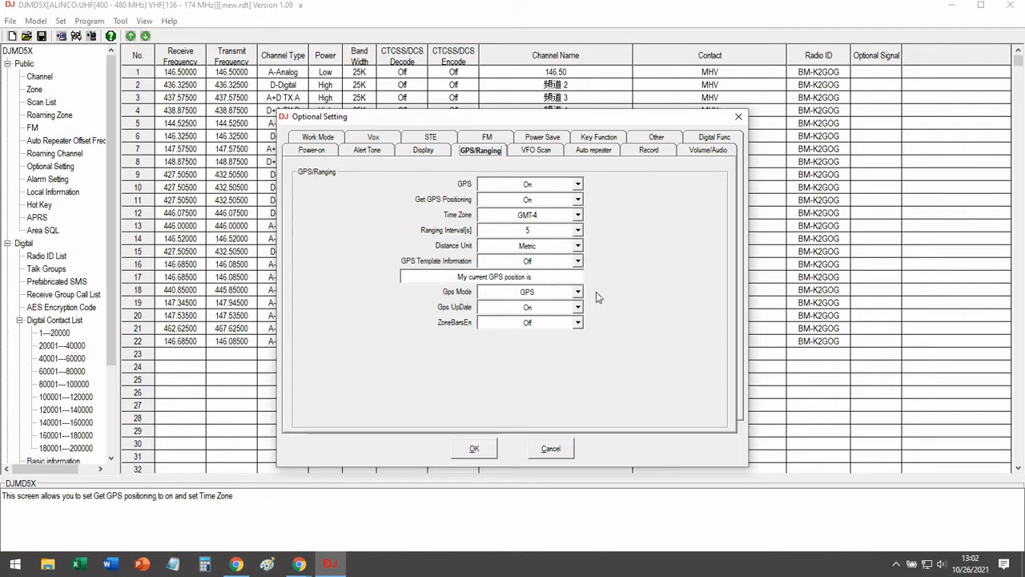
{"action": "left_click", "coordinate": [528, 292]}
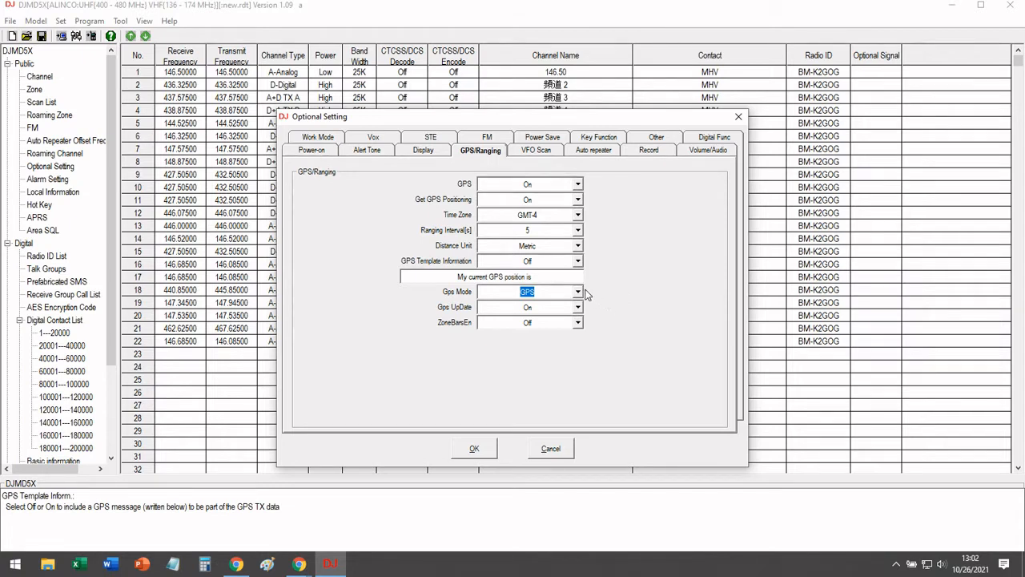
{"action": "left_click", "coordinate": [575, 292]}
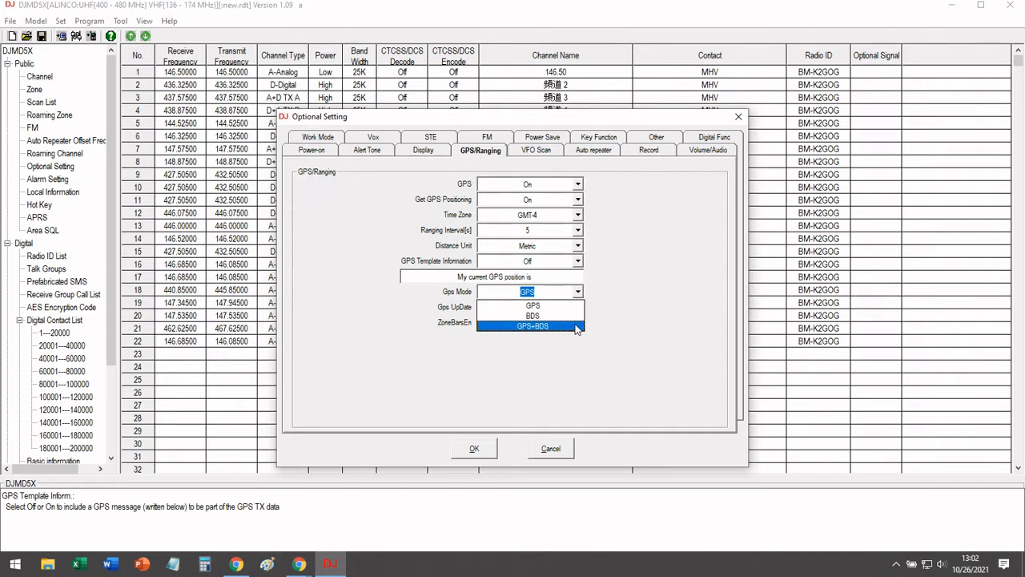
{"action": "left_click", "coordinate": [528, 306]}
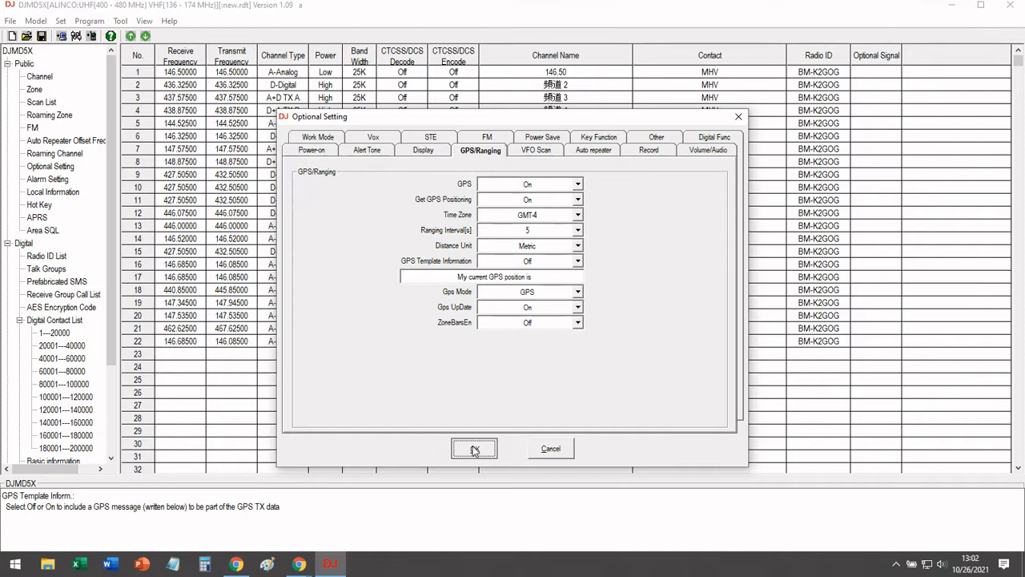
{"action": "left_click", "coordinate": [474, 448]}
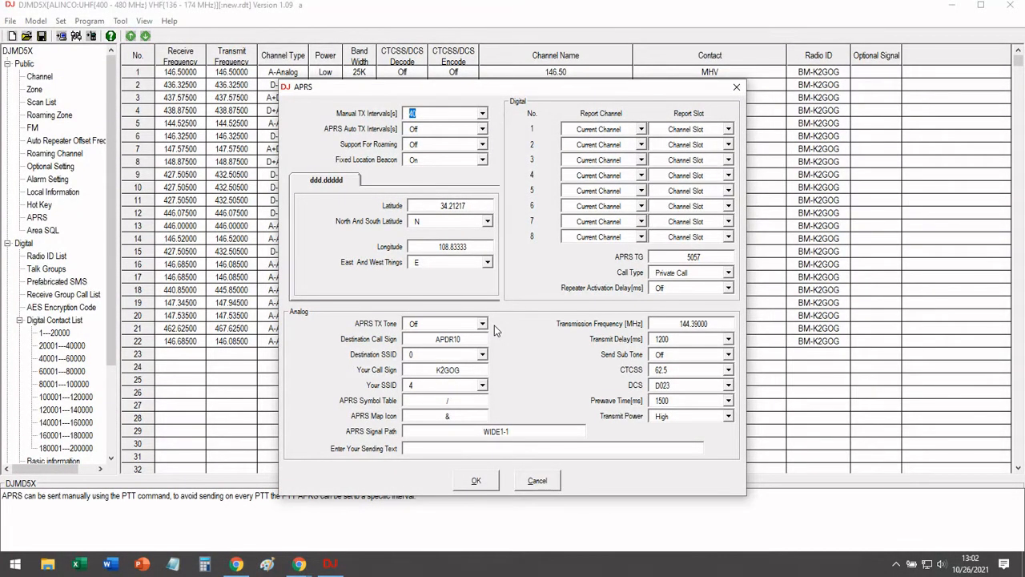
{"action": "mouse_move", "coordinate": [505, 340]}
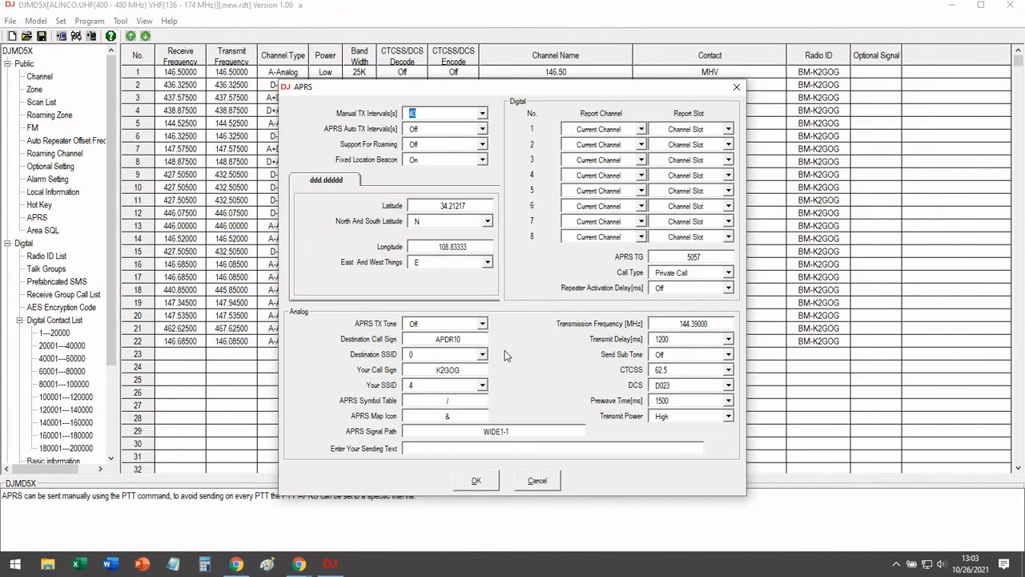
{"action": "mouse_move", "coordinate": [511, 355]}
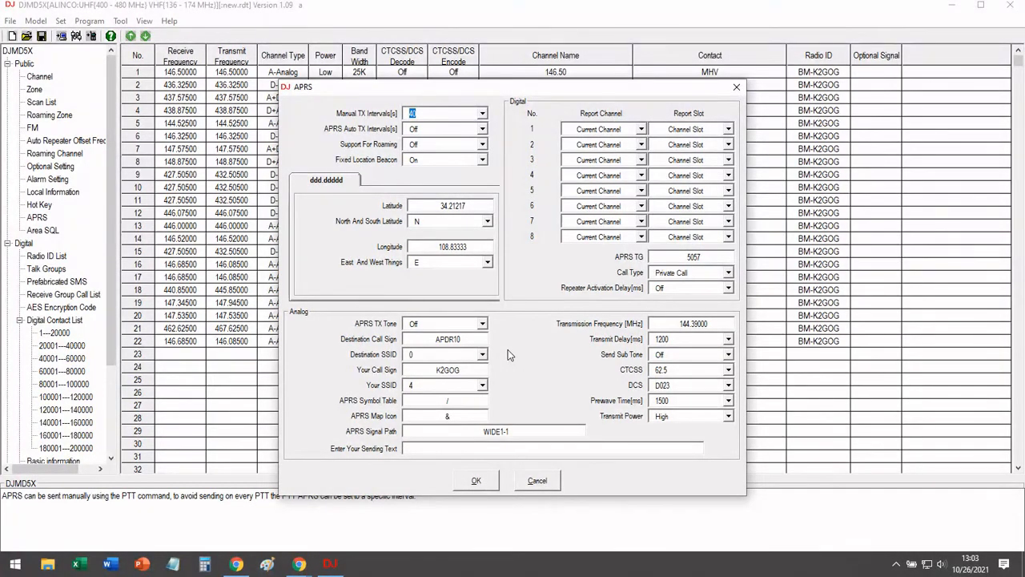
{"action": "mouse_move", "coordinate": [474, 374]}
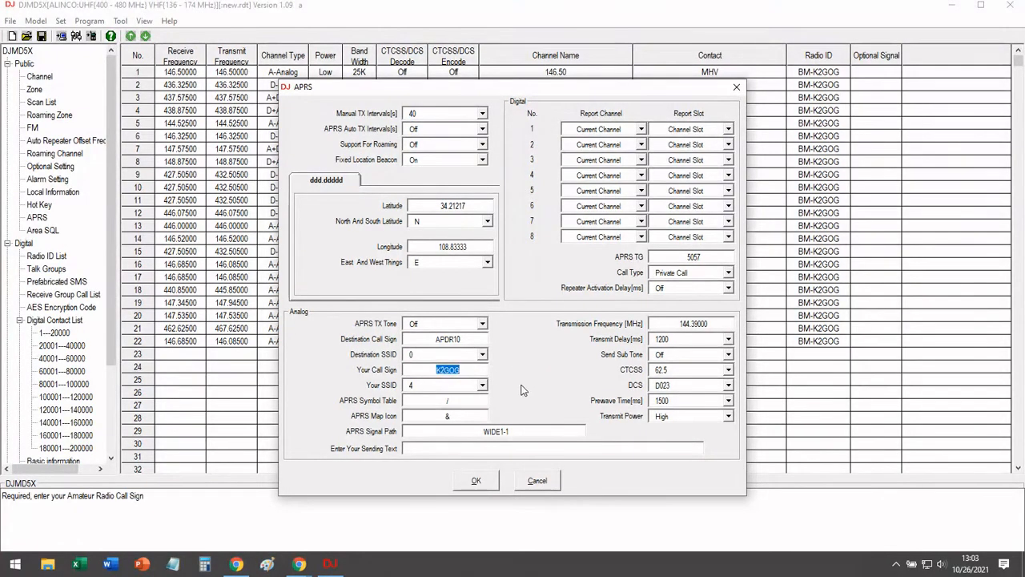
{"action": "mouse_move", "coordinate": [469, 385]}
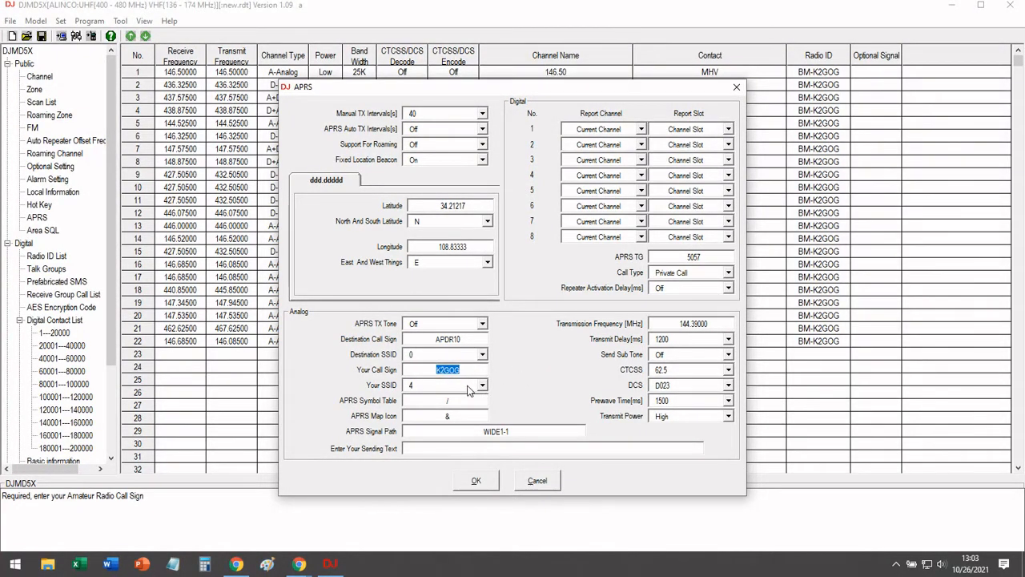
{"action": "mouse_move", "coordinate": [459, 403]}
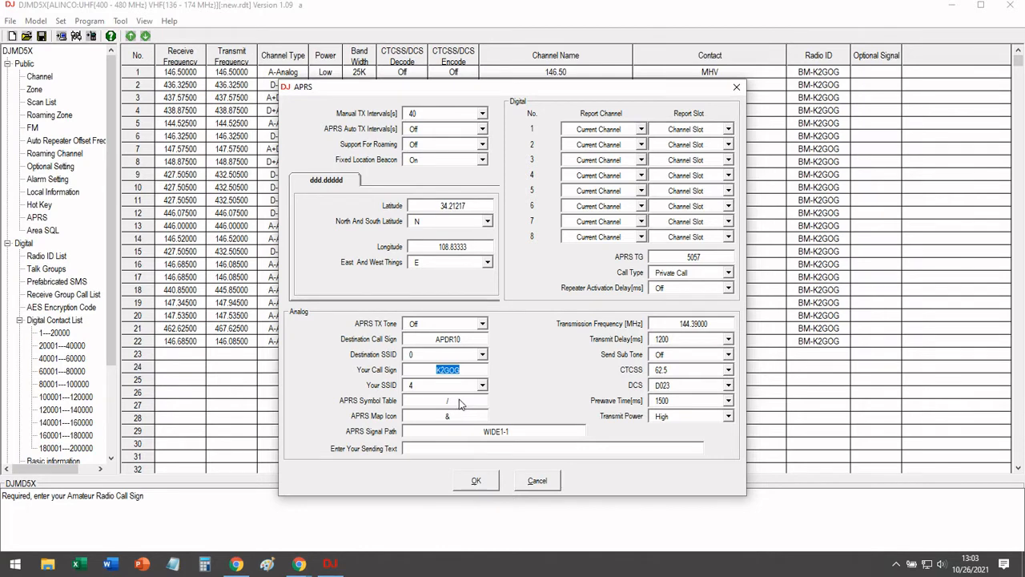
{"action": "mouse_move", "coordinate": [348, 432]}
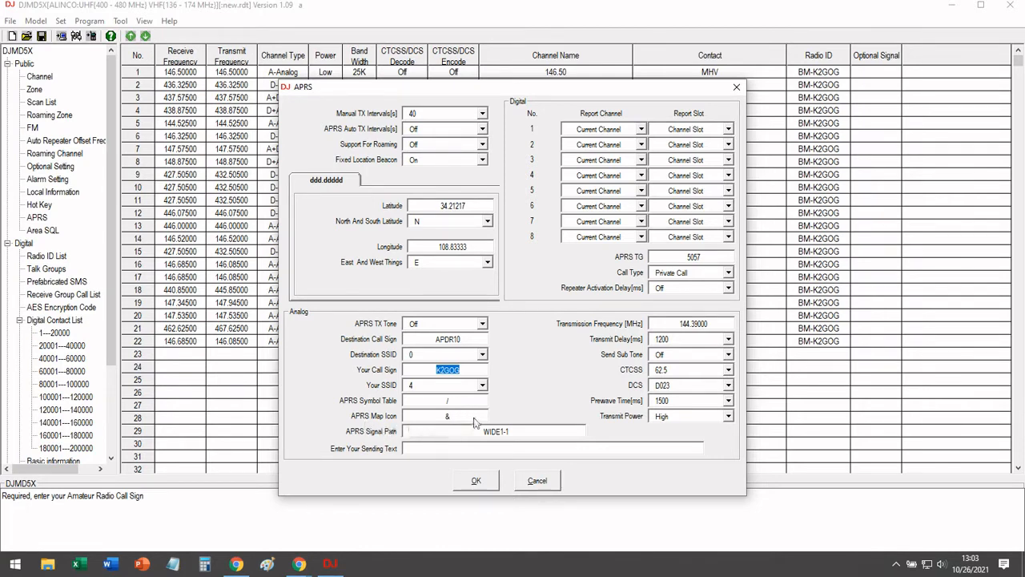
{"action": "mouse_move", "coordinate": [466, 420]}
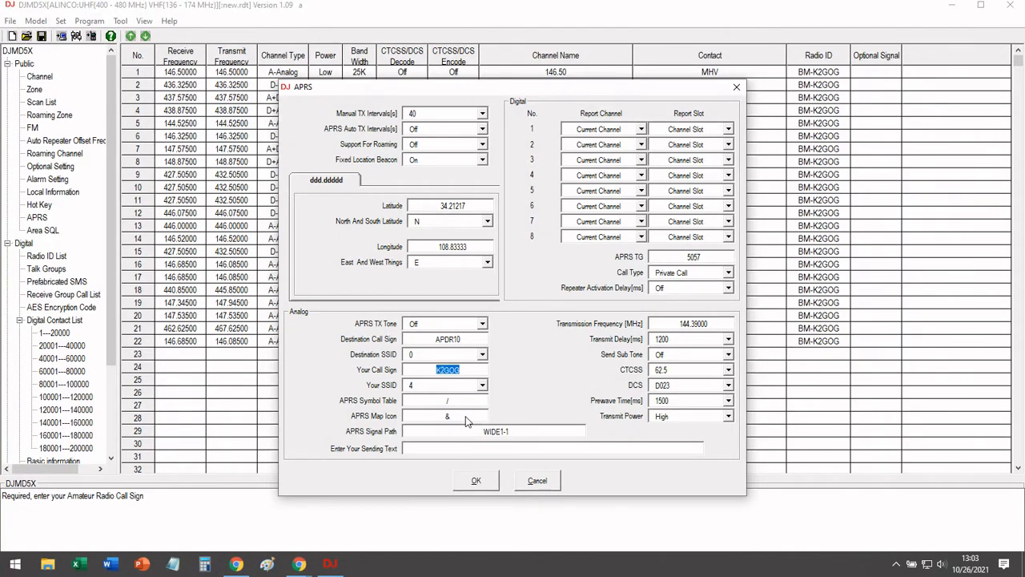
{"action": "mouse_move", "coordinate": [477, 429]}
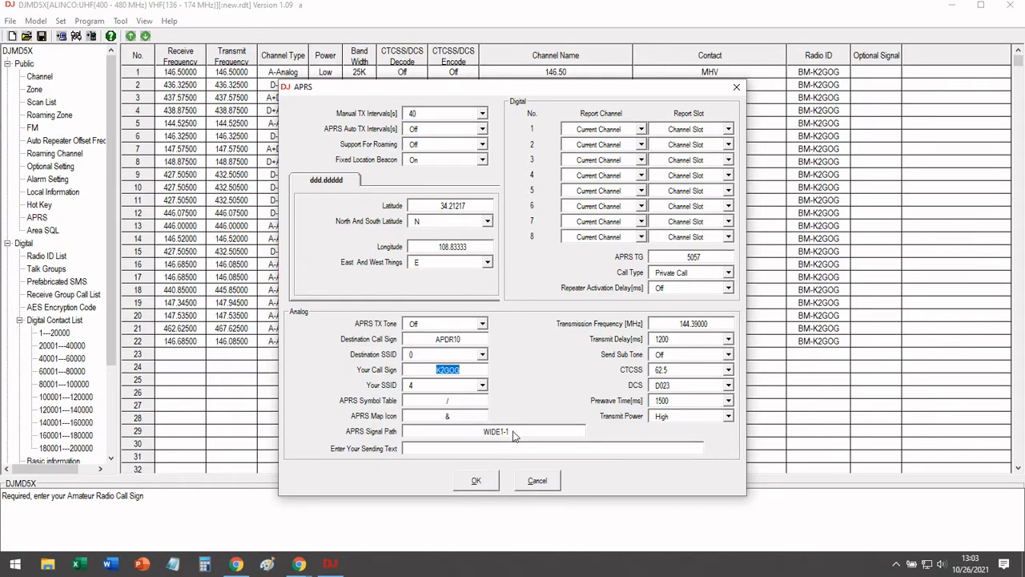
- Save APRS sending text 'I am at the hamfest' at 144.390 with High transmit power
{"action": "left_click", "coordinate": [520, 449]}
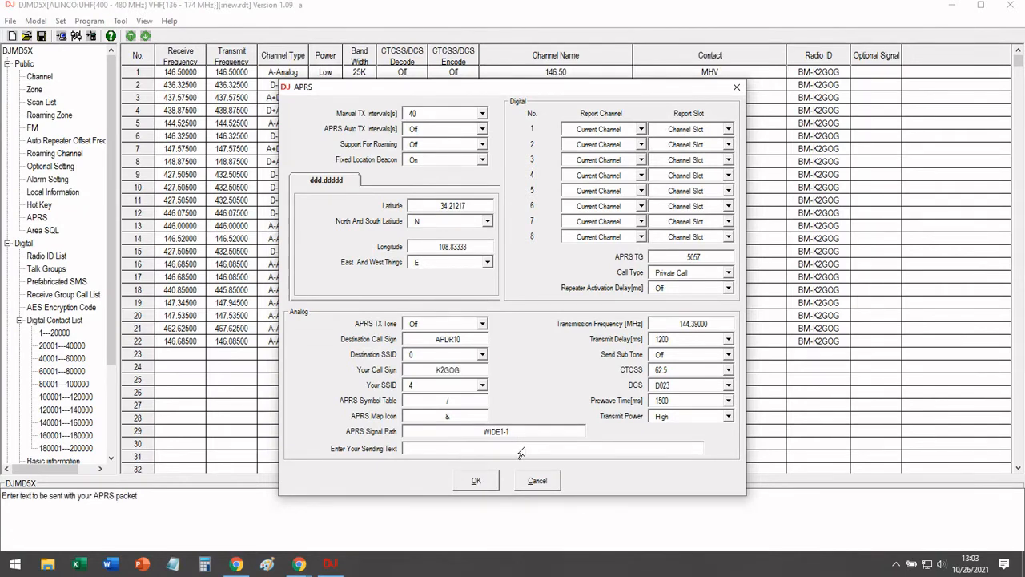
{"action": "type", "text": "I am at the hamfest"}
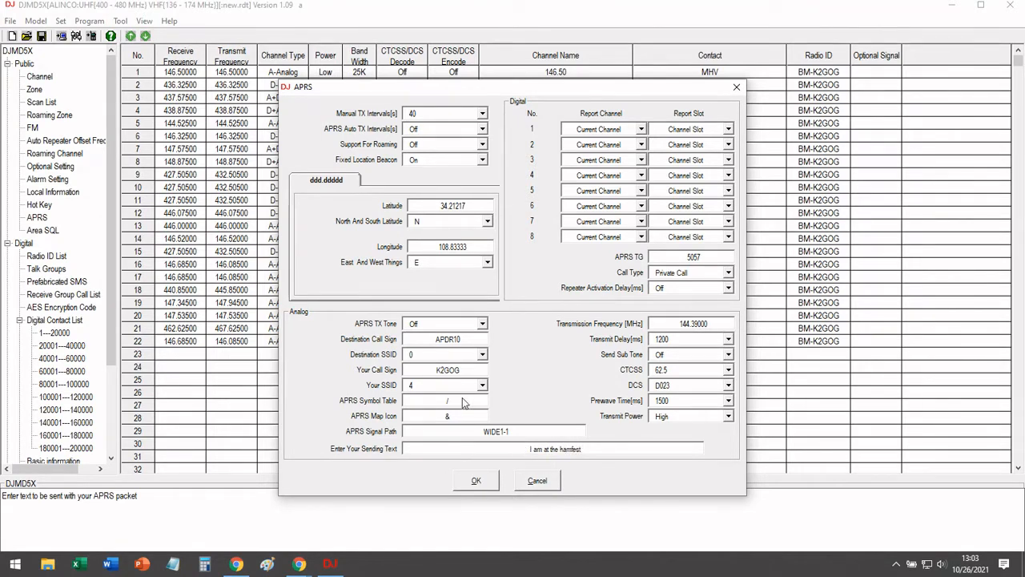
{"action": "left_click", "coordinate": [552, 448]}
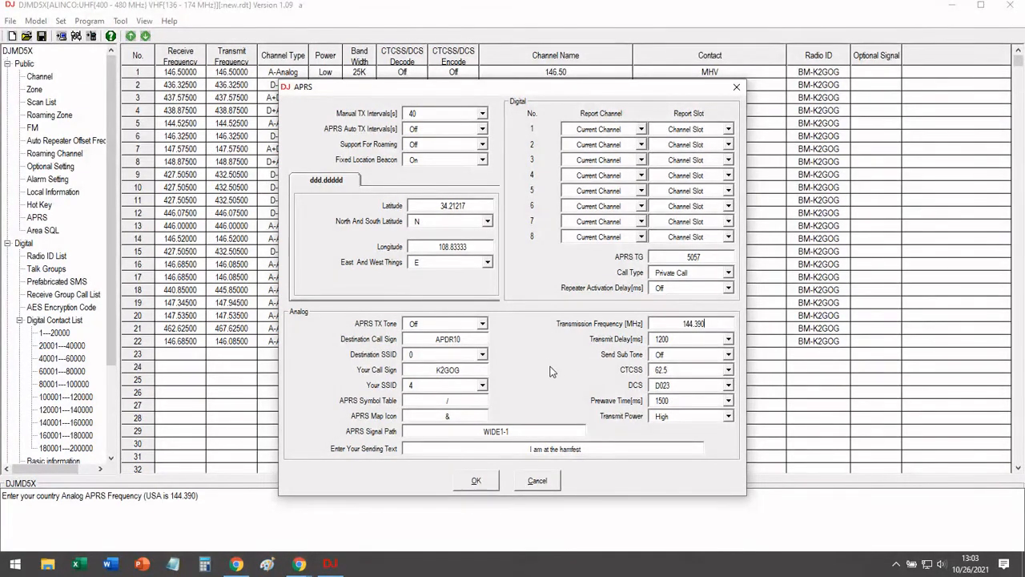
{"action": "mouse_move", "coordinate": [671, 342]}
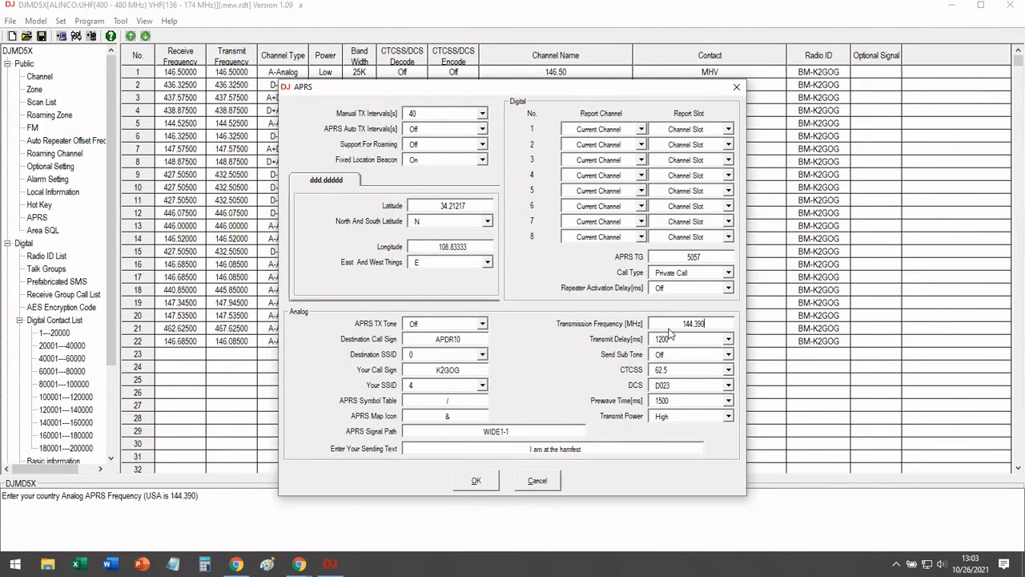
{"action": "mouse_move", "coordinate": [624, 429]}
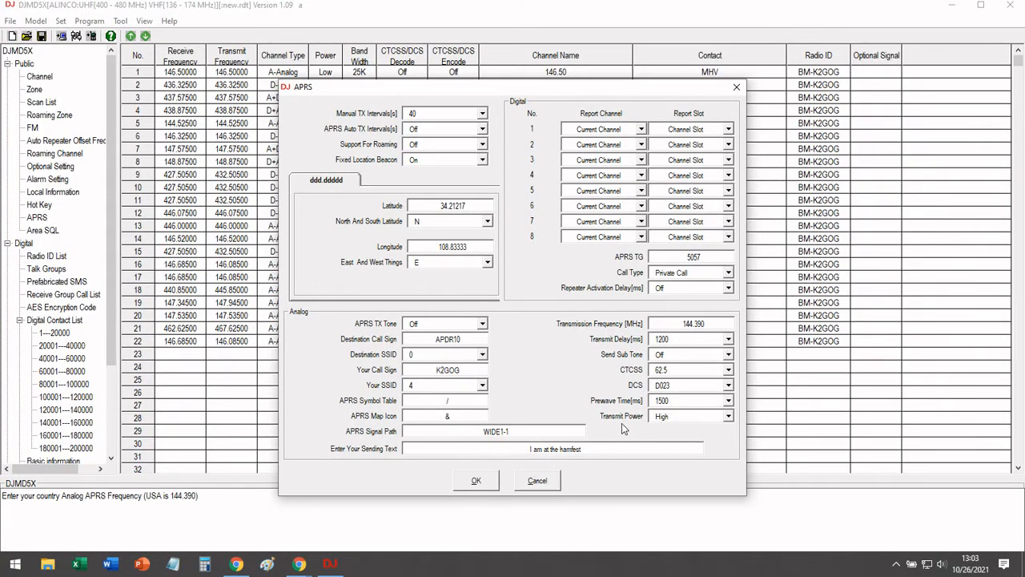
{"action": "left_click", "coordinate": [725, 415]}
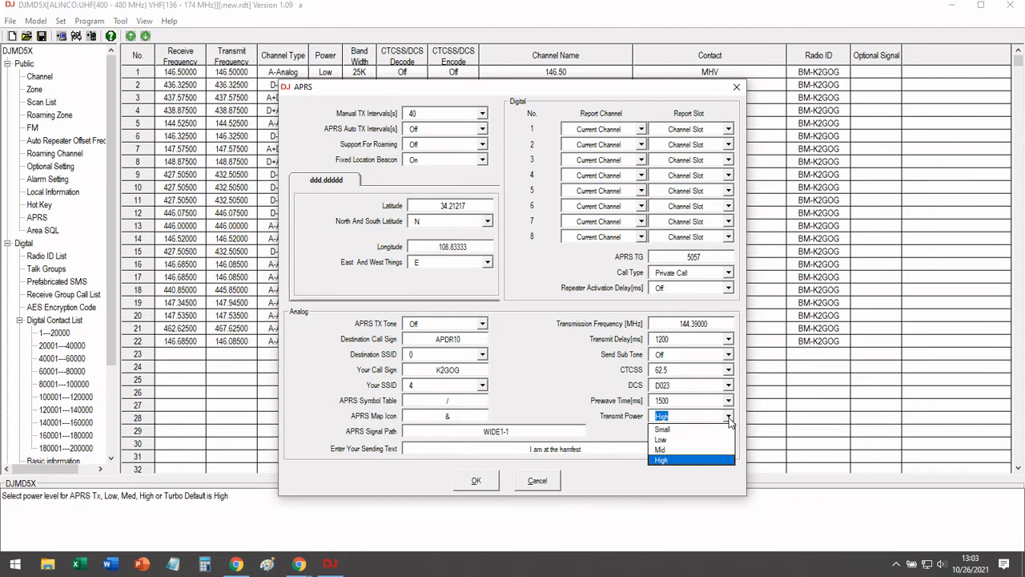
{"action": "left_click", "coordinate": [661, 459]}
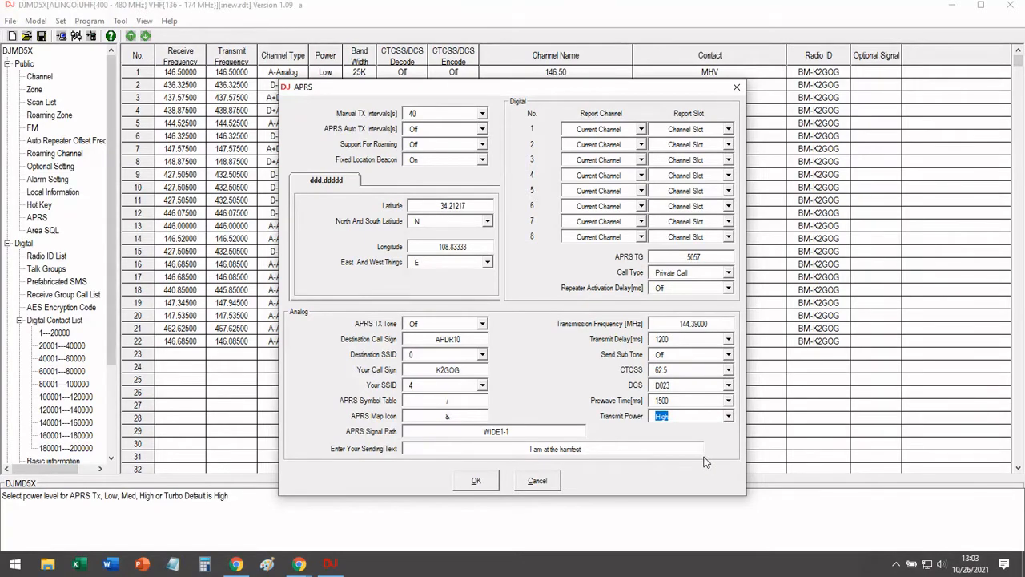
{"action": "left_click", "coordinate": [475, 480]}
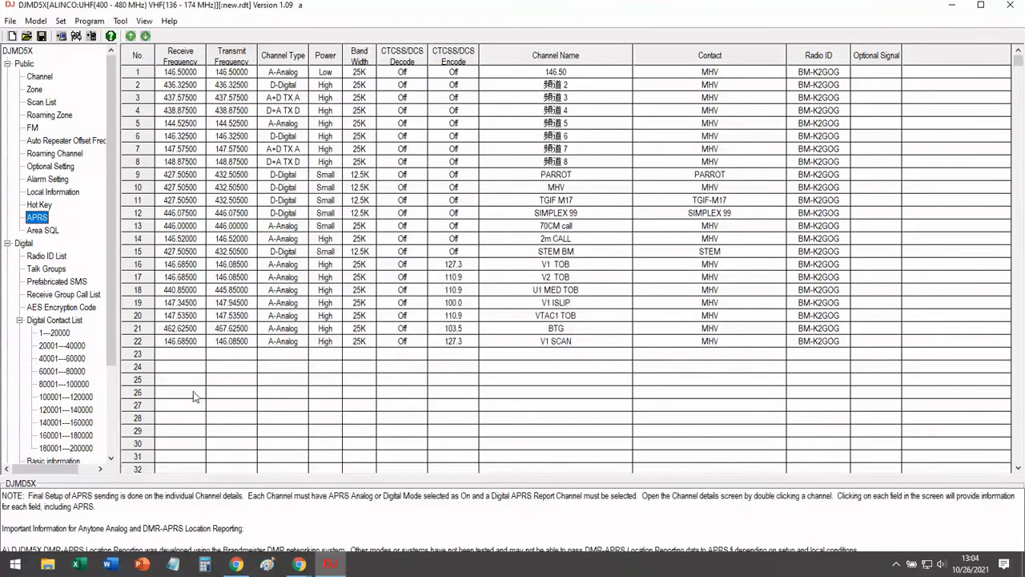
{"action": "mouse_move", "coordinate": [154, 385]}
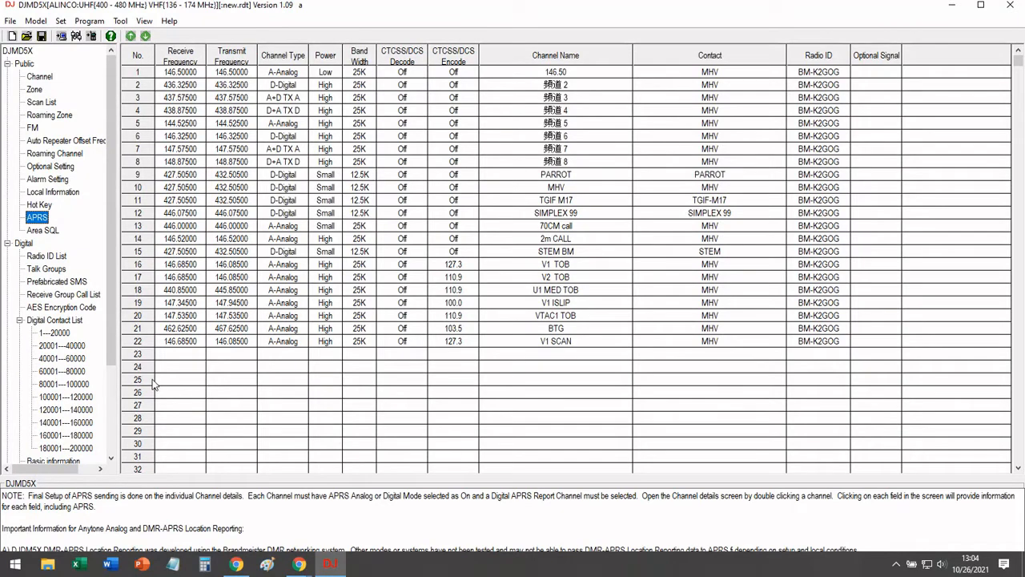
{"action": "double_click", "coordinate": [180, 380]}
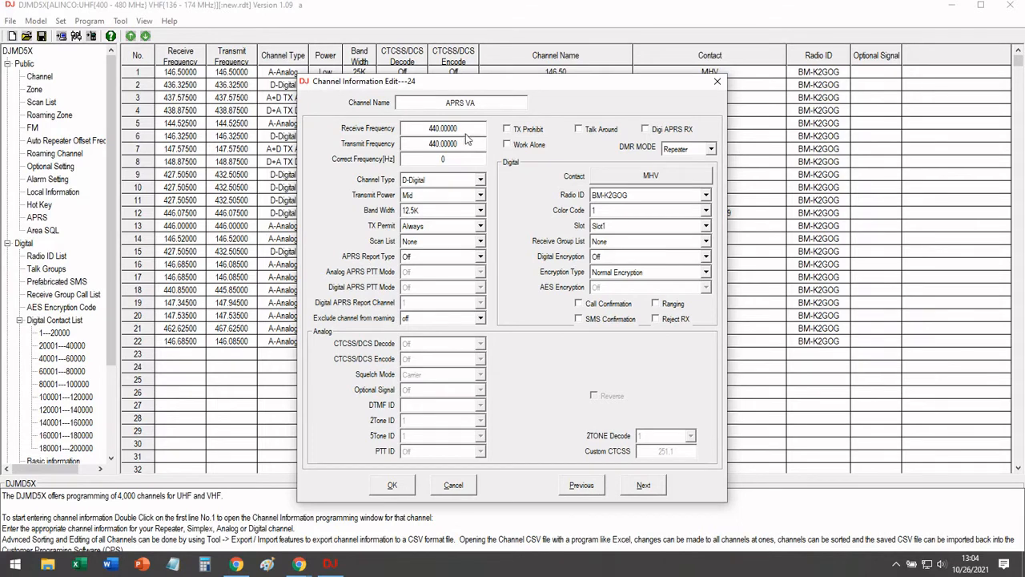
- Set channel 24 to Analog, 144.39000 MHz receive and transmit, High power
{"action": "type", "text": "144.3"}
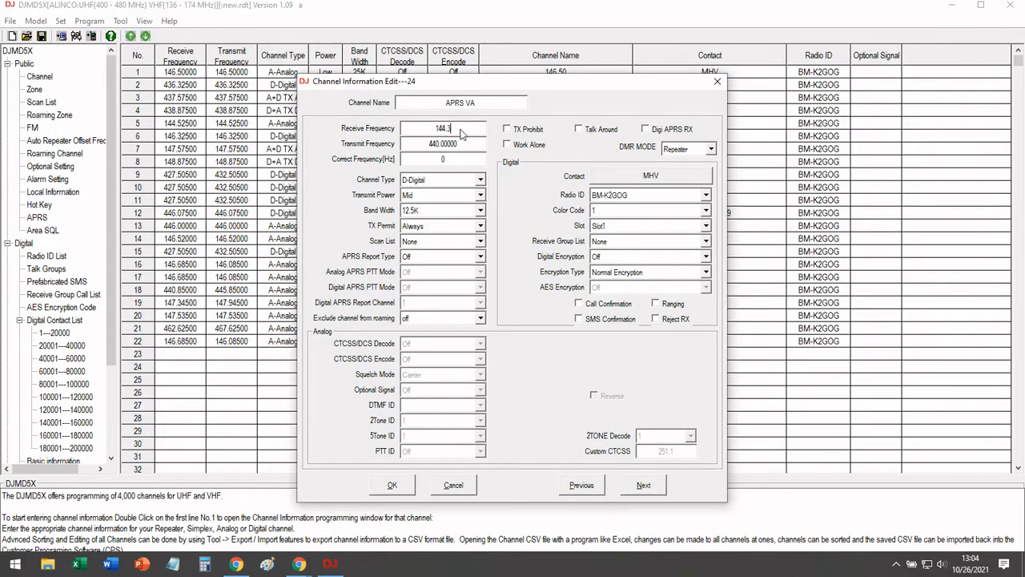
{"action": "left_click", "coordinate": [445, 144]}
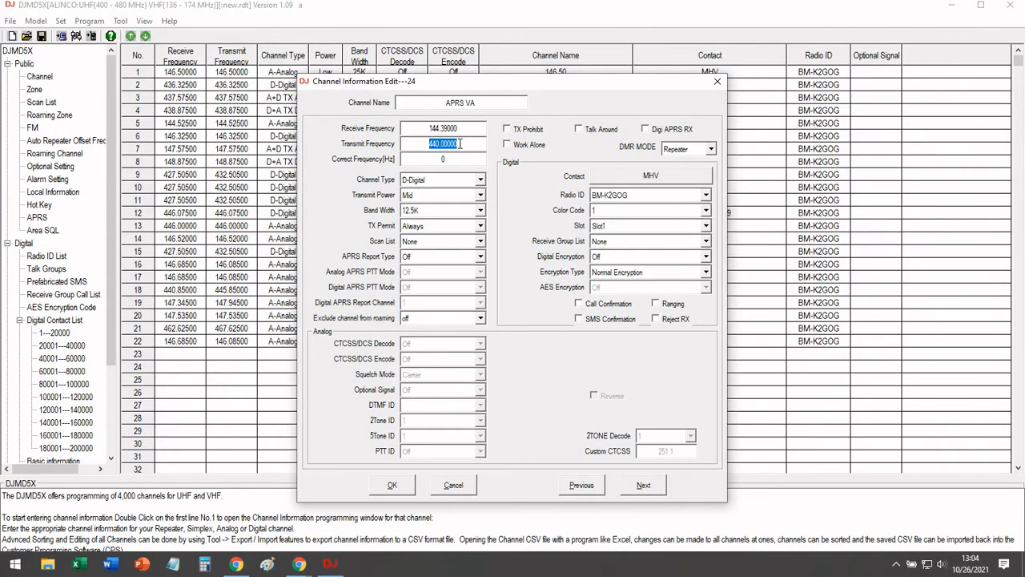
{"action": "type", "text": "144.390"}
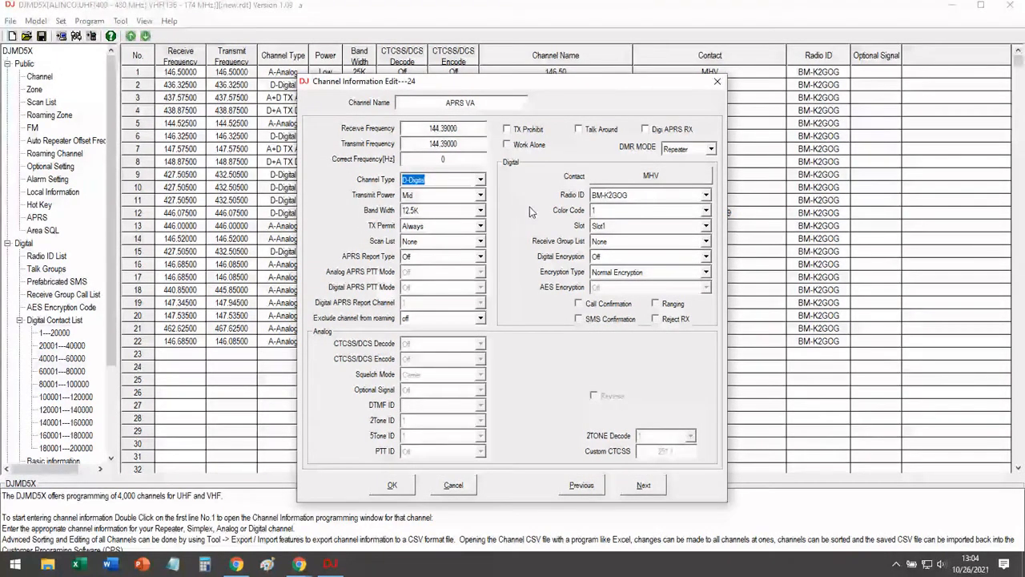
{"action": "left_click", "coordinate": [465, 178]}
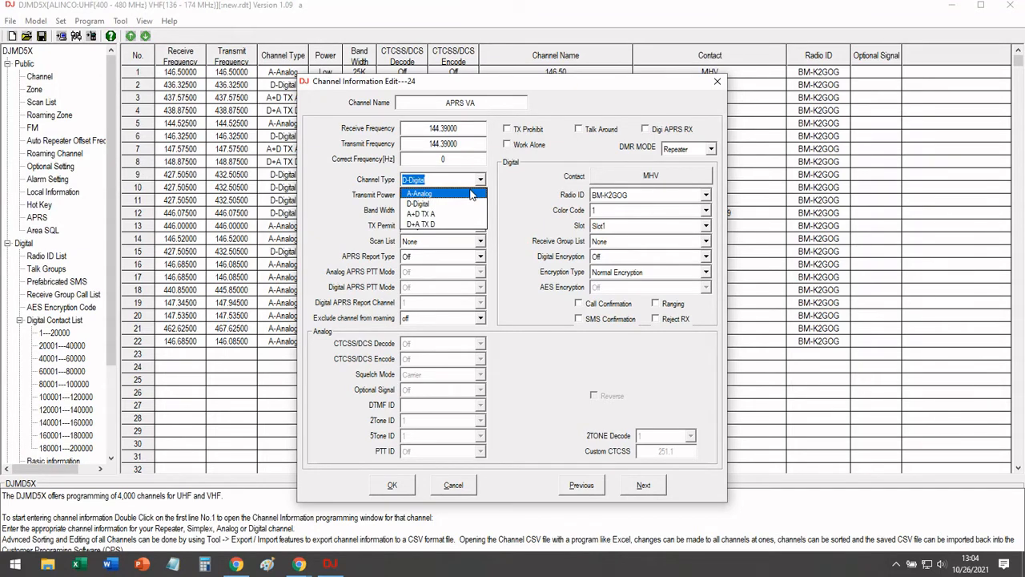
{"action": "left_click", "coordinate": [441, 193]}
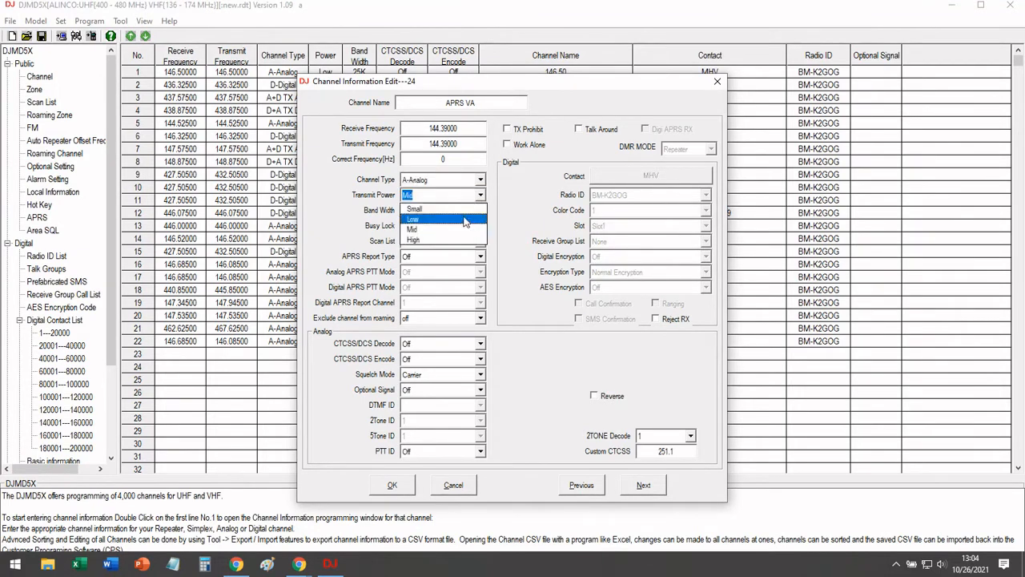
{"action": "left_click", "coordinate": [412, 240]}
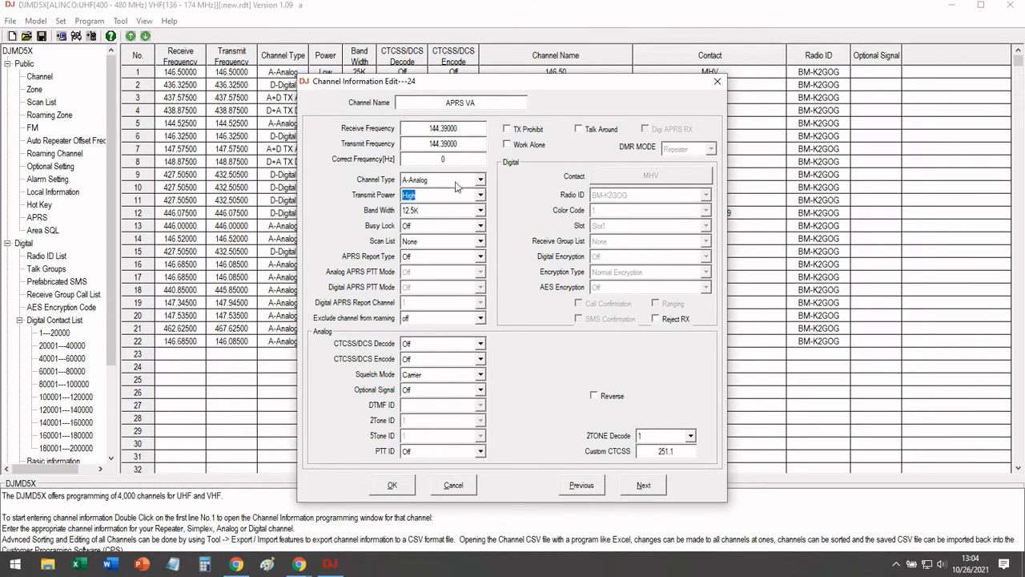
- Give channel 24 25K band width, Analog APRS reporting and End Of Transmission PTT mode
{"action": "left_click", "coordinate": [480, 210]}
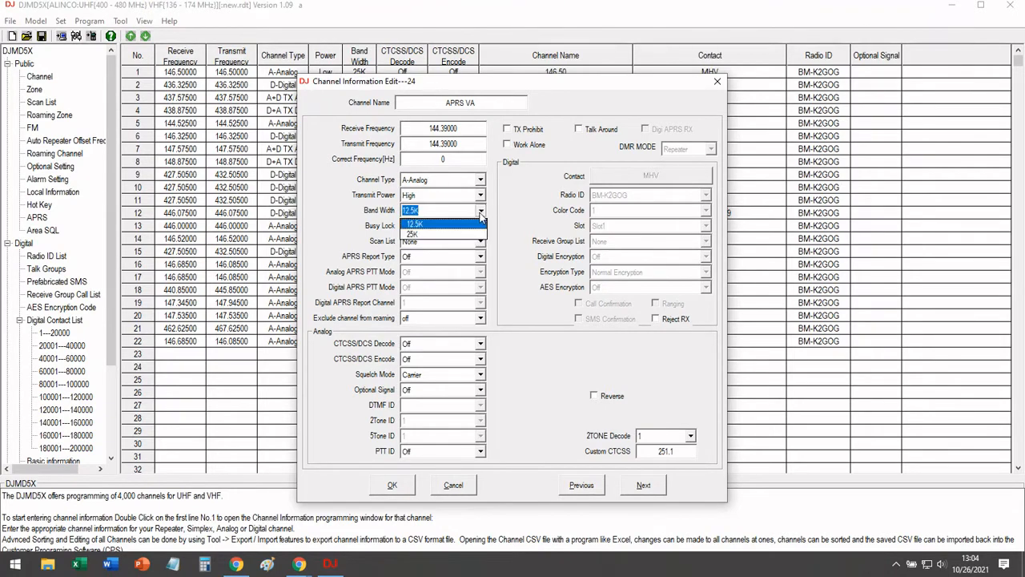
{"action": "left_click", "coordinate": [418, 234]}
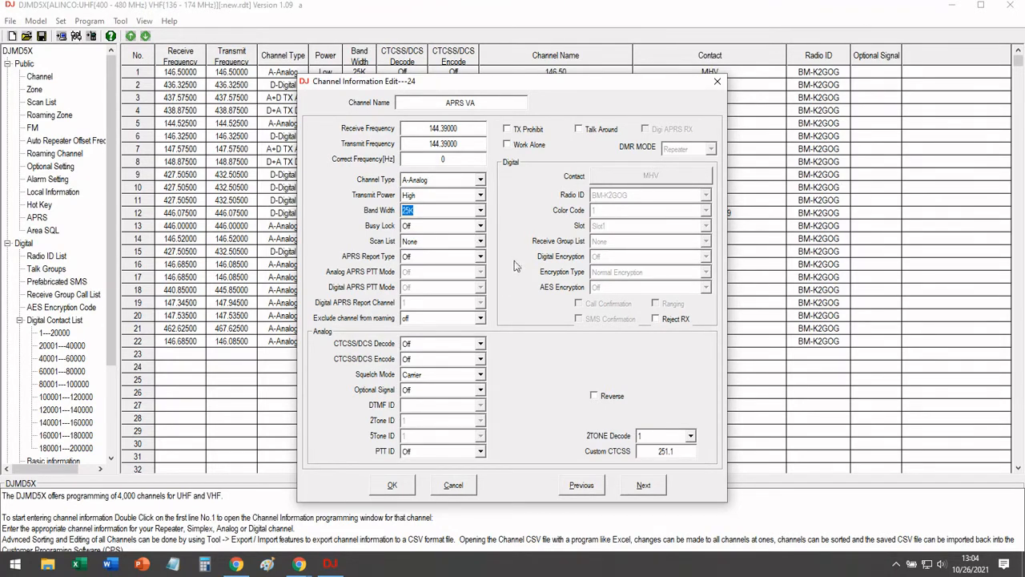
{"action": "mouse_move", "coordinate": [447, 261]}
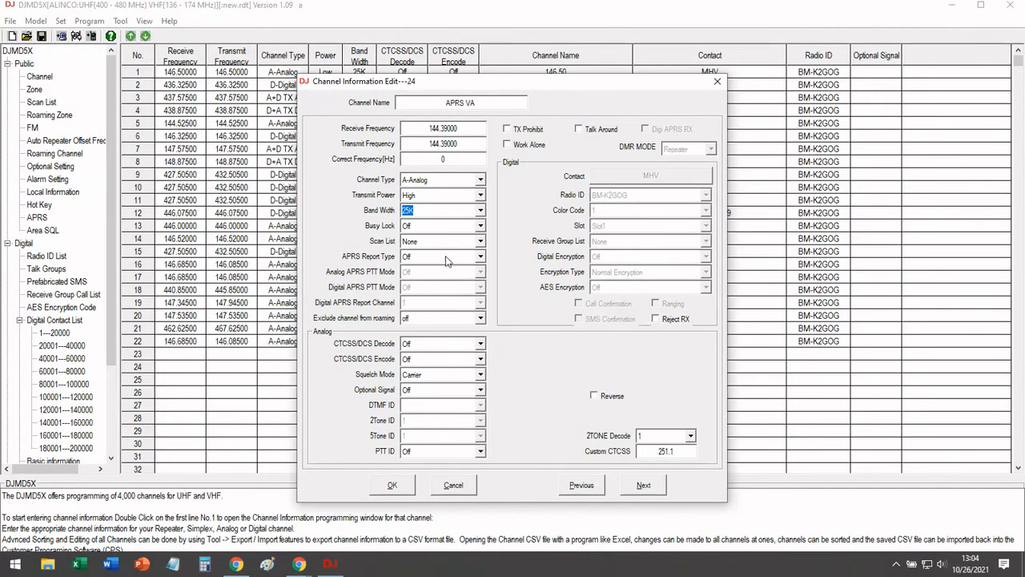
{"action": "left_click", "coordinate": [443, 256]}
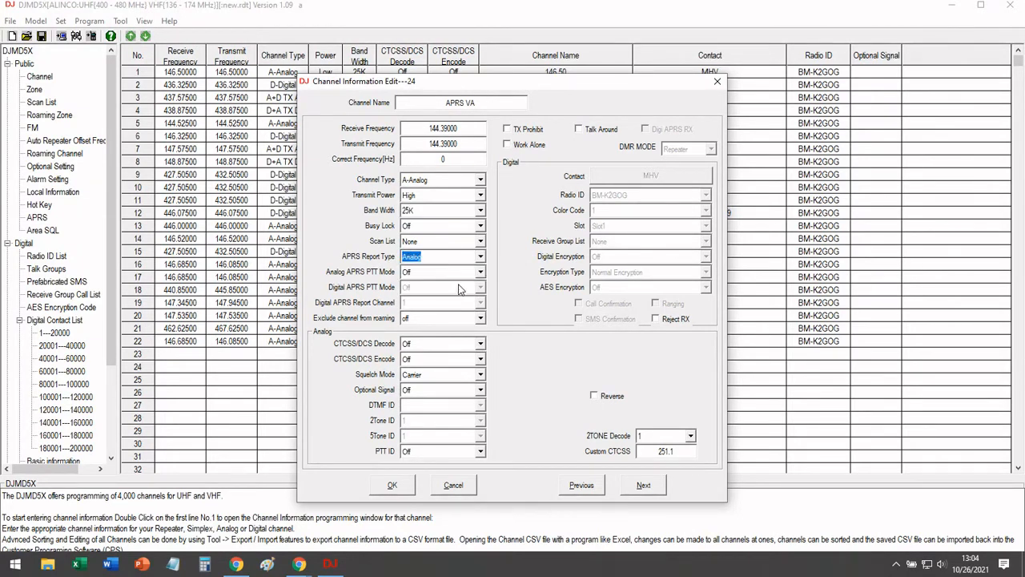
{"action": "left_click", "coordinate": [478, 271]}
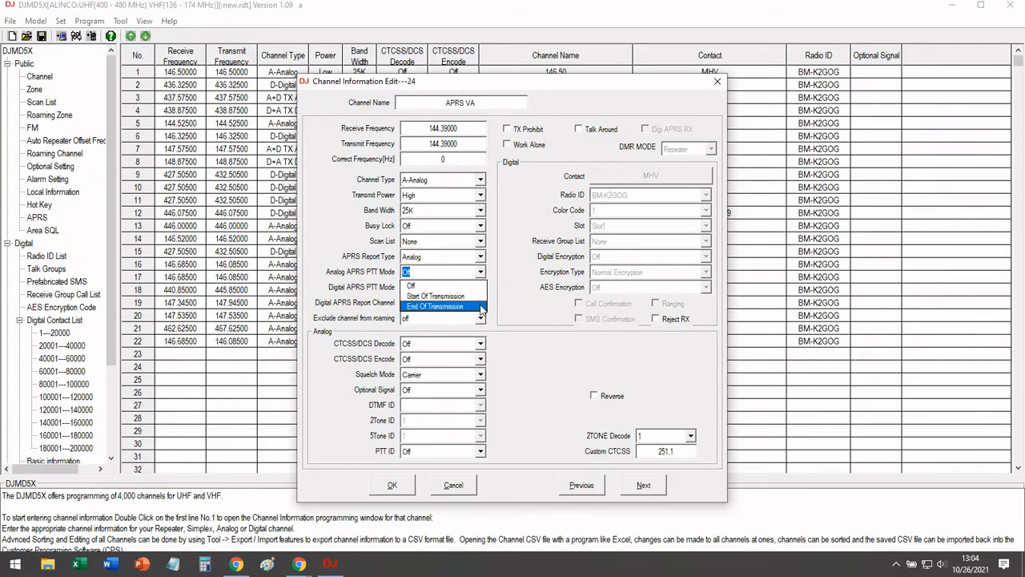
{"action": "left_click", "coordinate": [431, 306]}
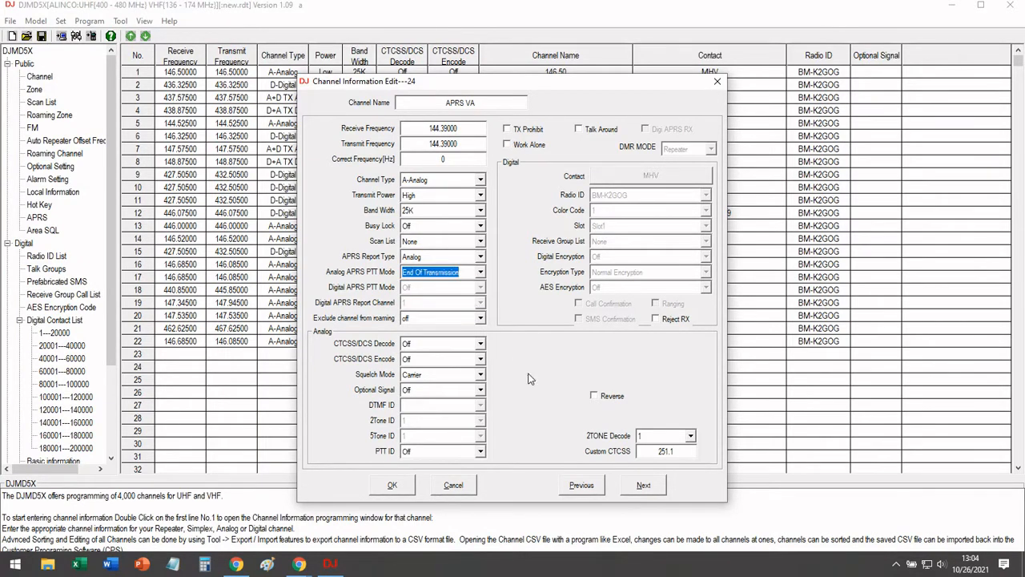
{"action": "left_click", "coordinate": [477, 343]}
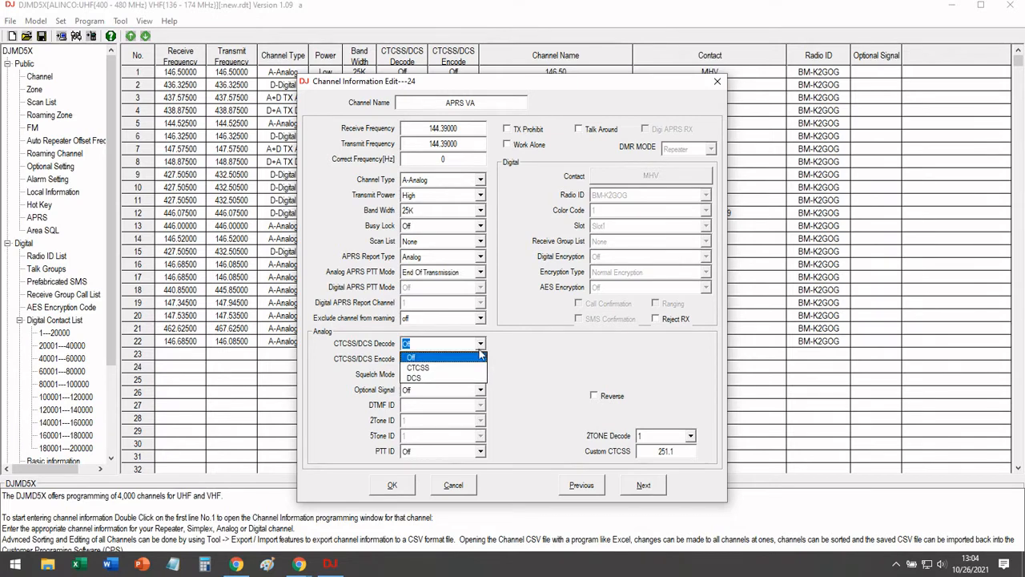
- Set channel 24's decode and encode tones to CTCSS 100.0 and save the channel
{"action": "left_click", "coordinate": [418, 367]}
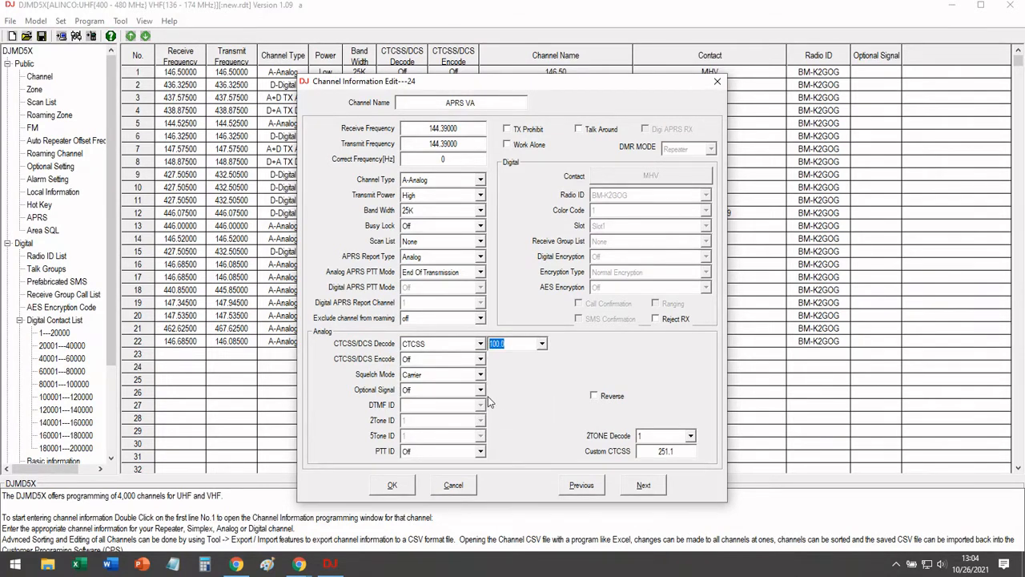
{"action": "left_click", "coordinate": [480, 359]}
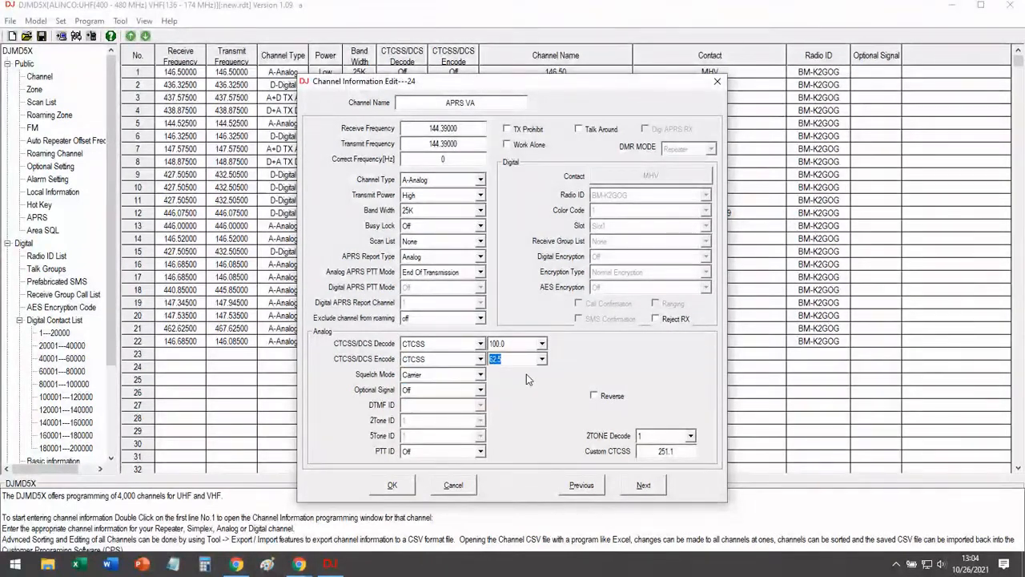
{"action": "left_click", "coordinate": [543, 359]}
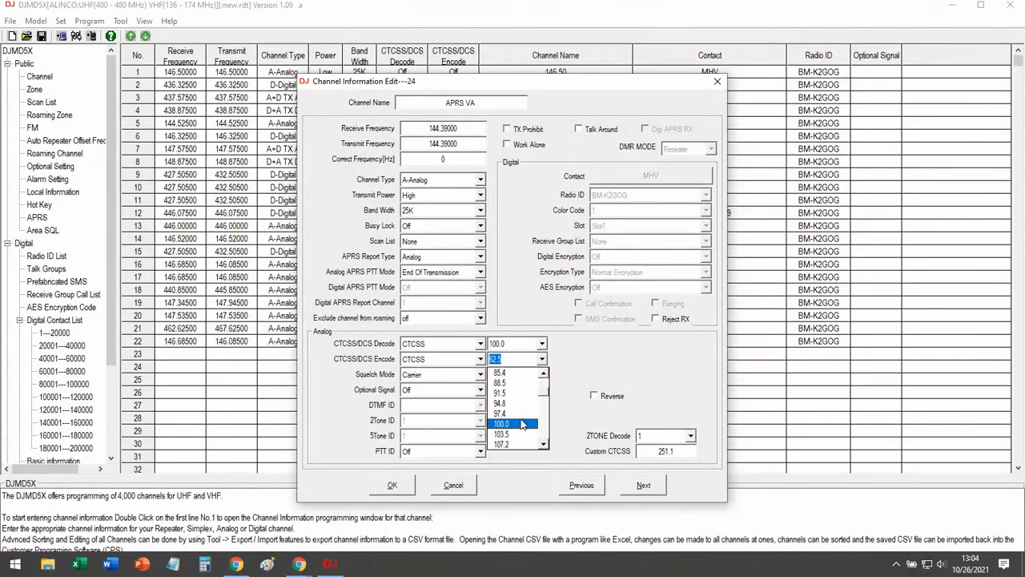
{"action": "left_click", "coordinate": [522, 420]}
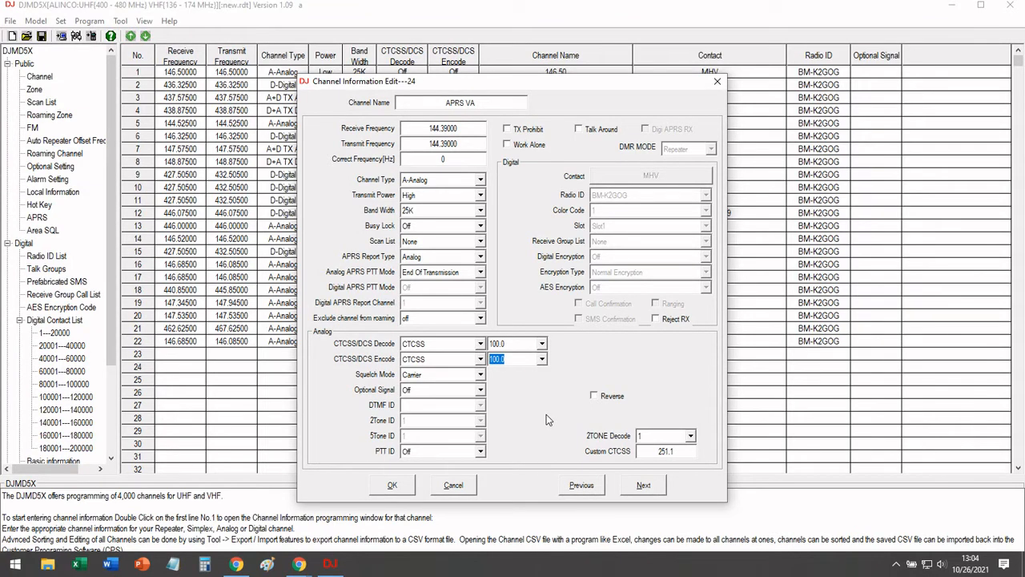
{"action": "mouse_move", "coordinate": [535, 439]}
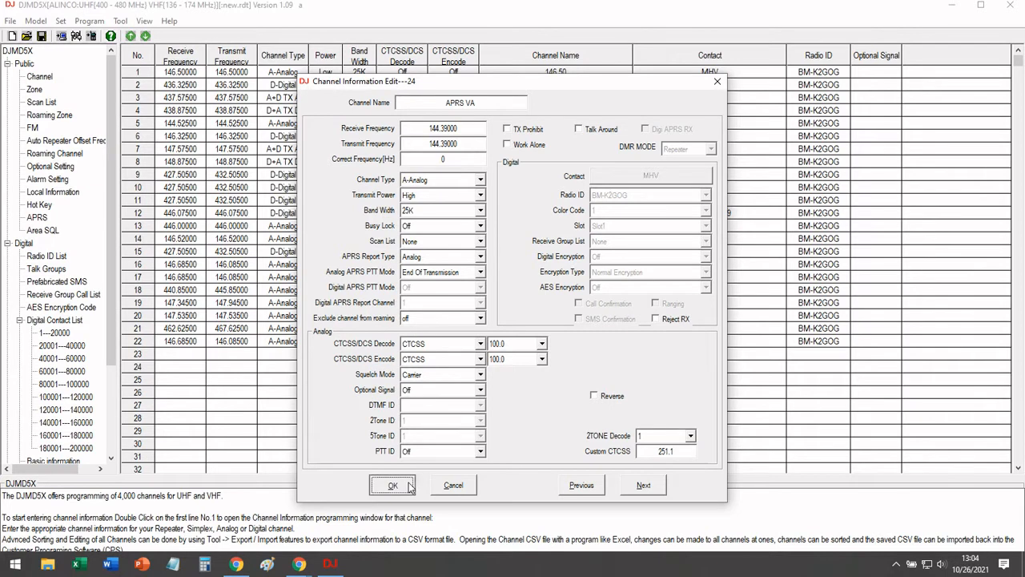
{"action": "left_click", "coordinate": [390, 485]}
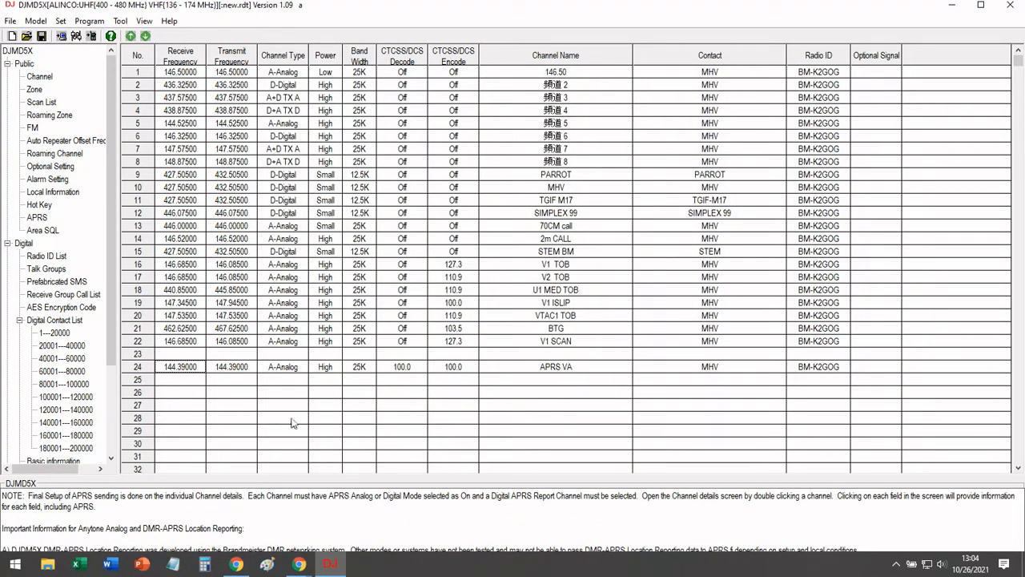
- Paste the copied V2 TOB repeater channel into row 25 as V2 TOB1
{"action": "right_click", "coordinate": [161, 276]}
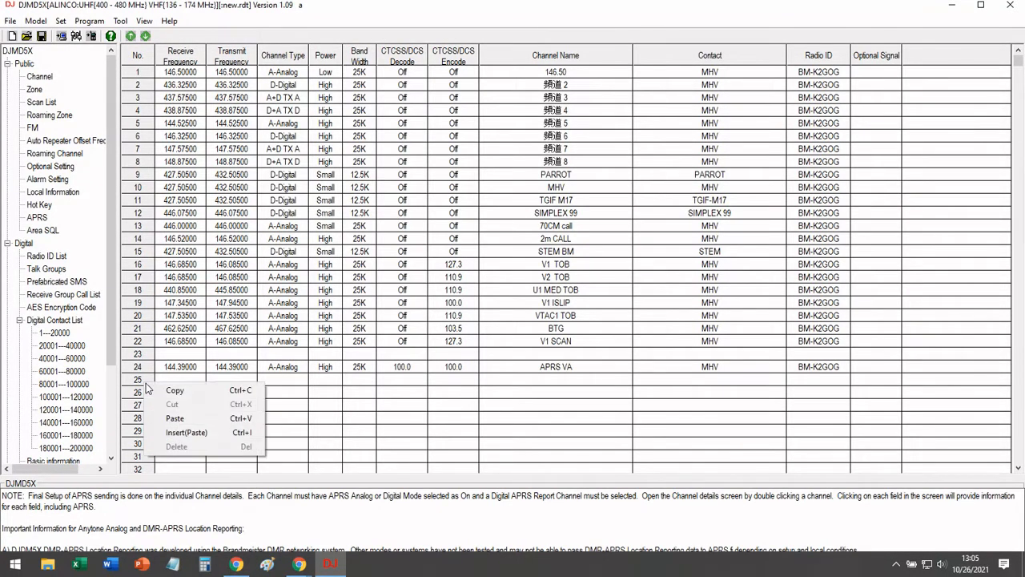
{"action": "mouse_move", "coordinate": [174, 418]}
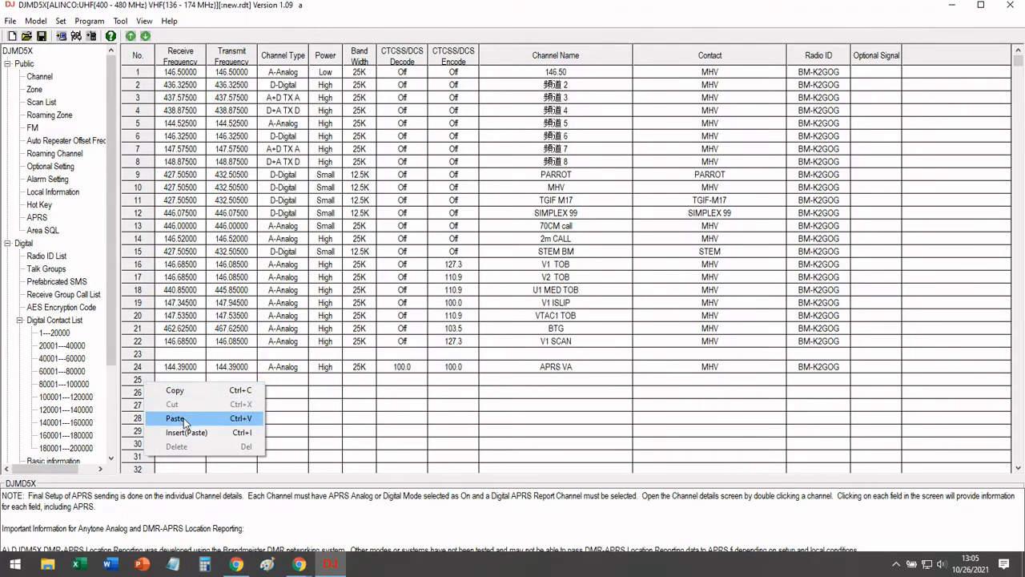
{"action": "left_click", "coordinate": [174, 417]}
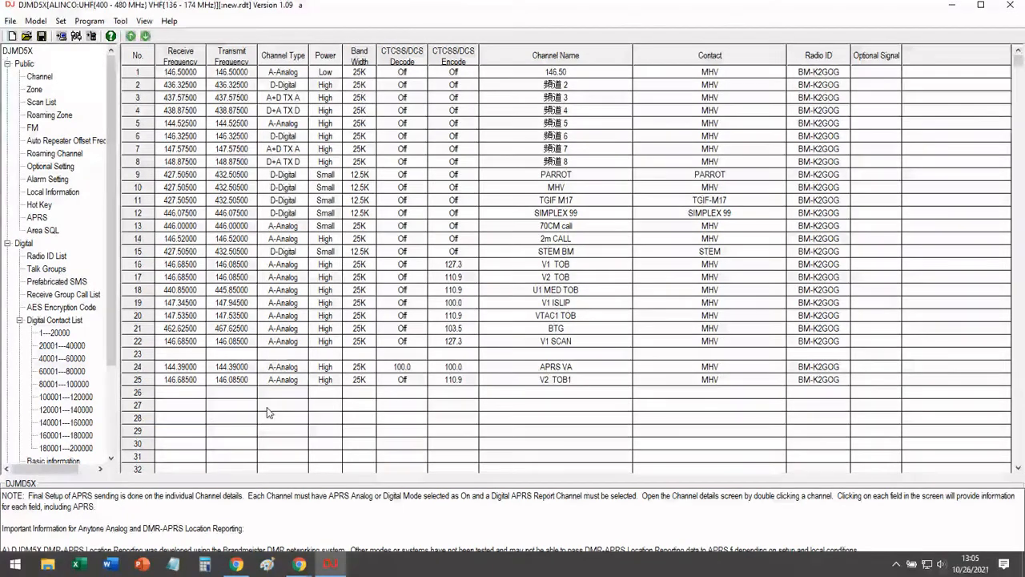
{"action": "mouse_move", "coordinate": [186, 386]}
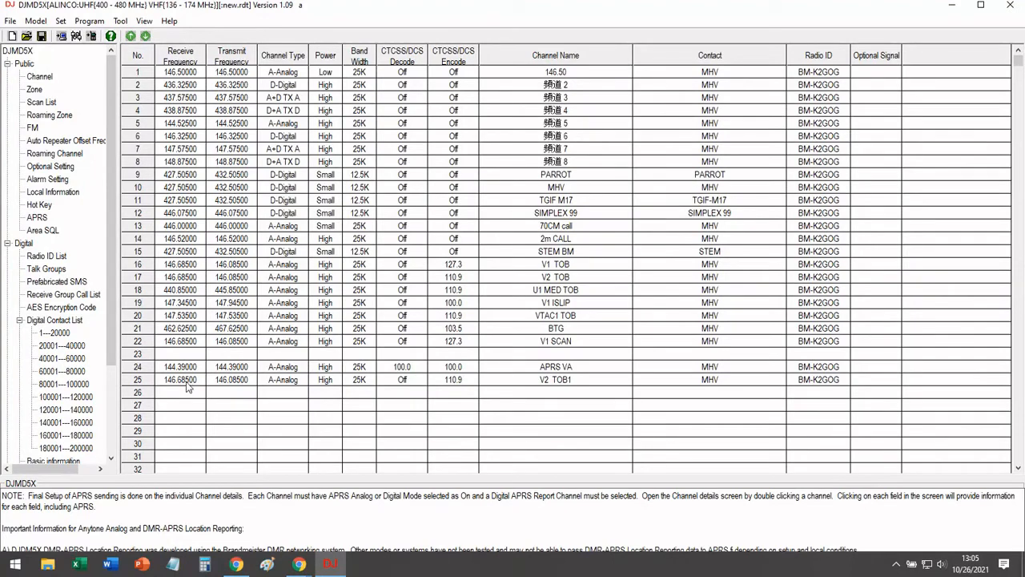
{"action": "mouse_move", "coordinate": [143, 391]}
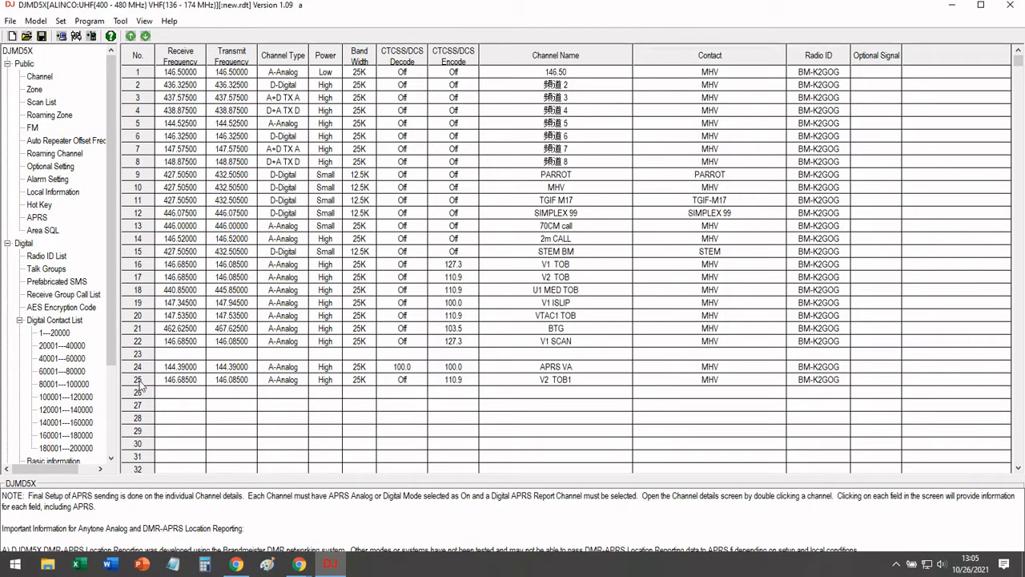
- Save channel 25 as V2 APRS with Analog APRS reporting at End Of Transmission
{"action": "double_click", "coordinate": [180, 378]}
{"action": "type", "text": "V2 APRS"}
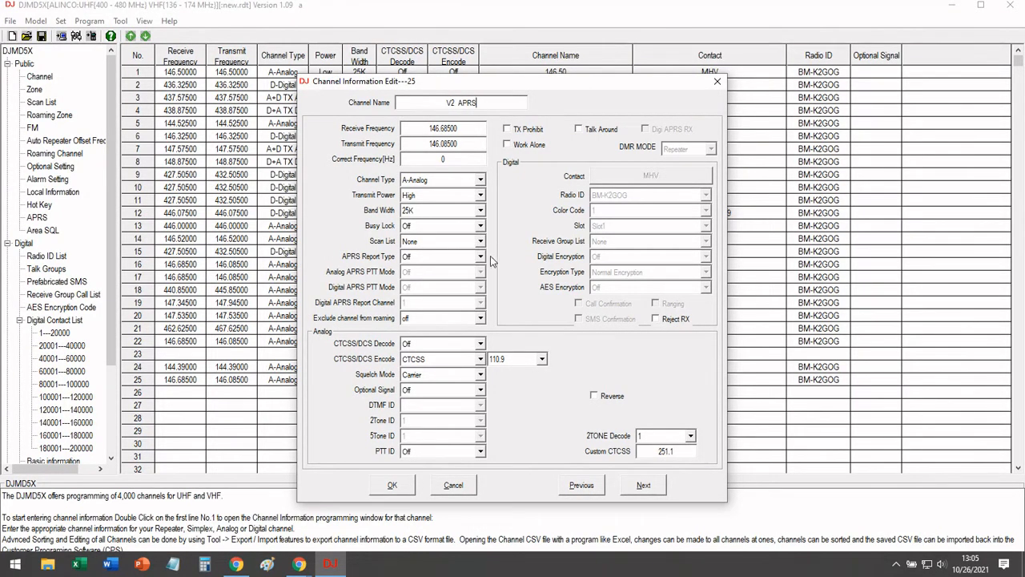
{"action": "left_click", "coordinate": [481, 256]}
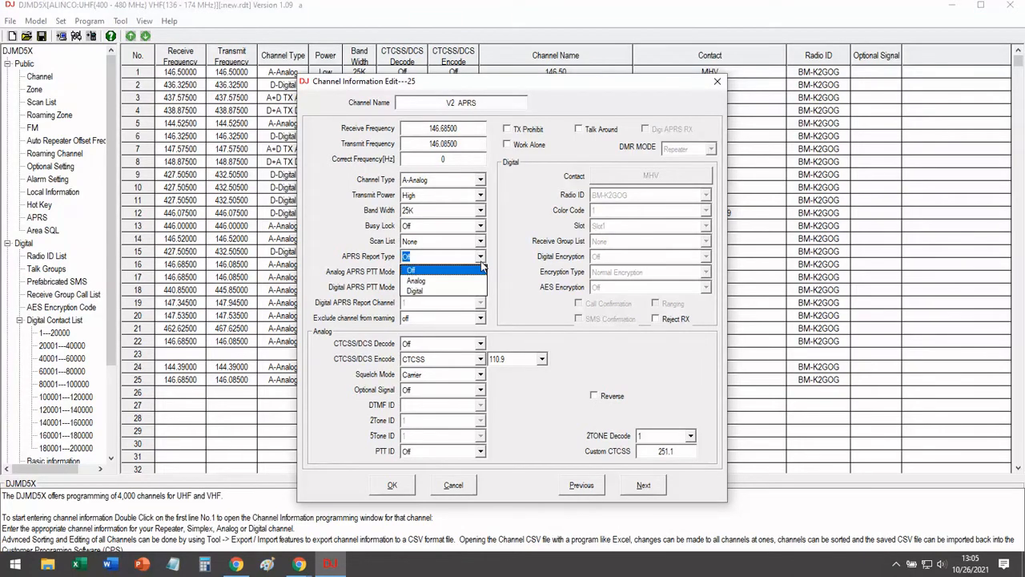
{"action": "left_click", "coordinate": [416, 280]}
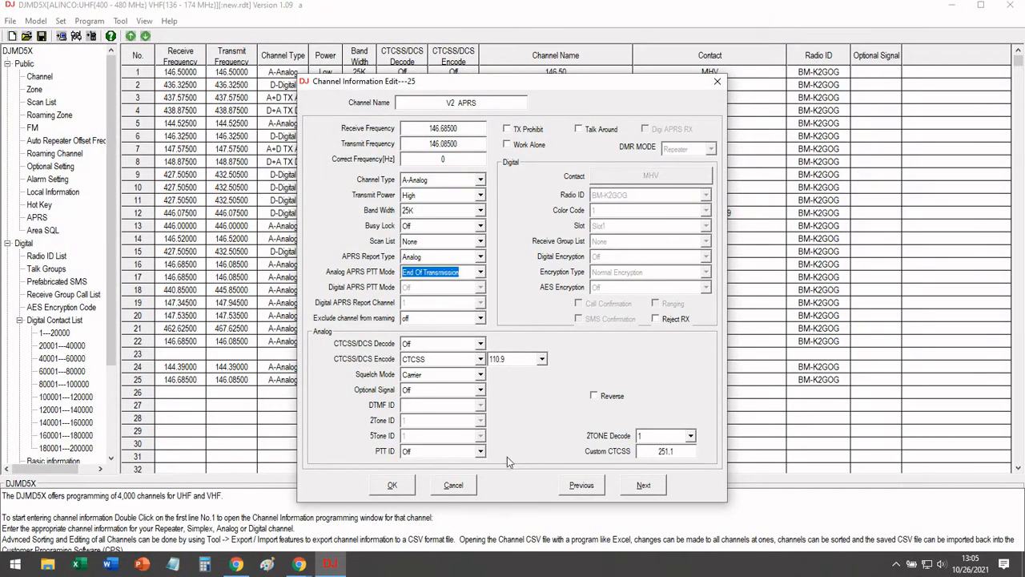
{"action": "mouse_move", "coordinate": [484, 165]}
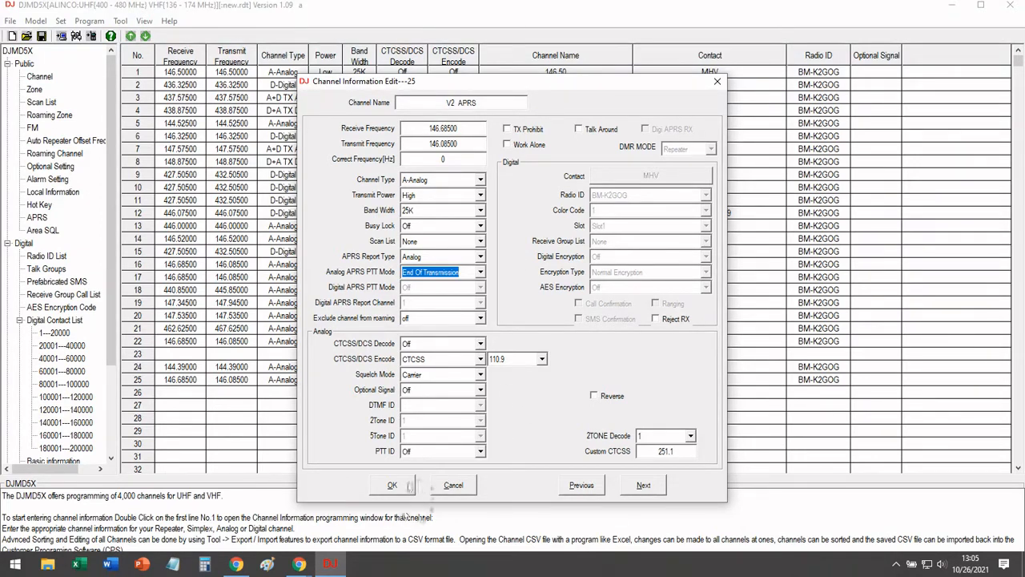
{"action": "left_click", "coordinate": [409, 485]}
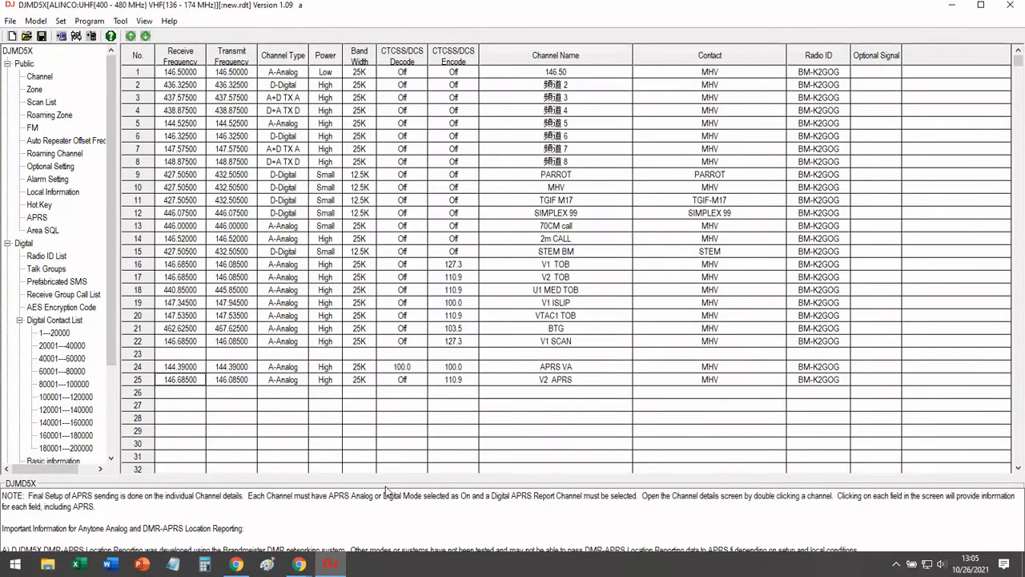